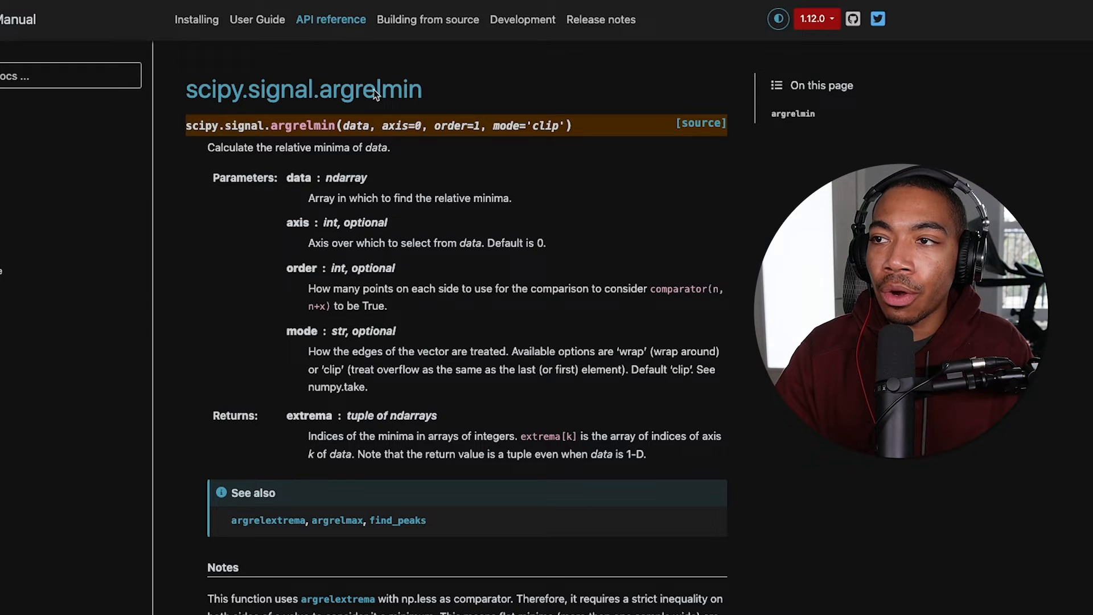
pyautogui.moveTo(351, 179)
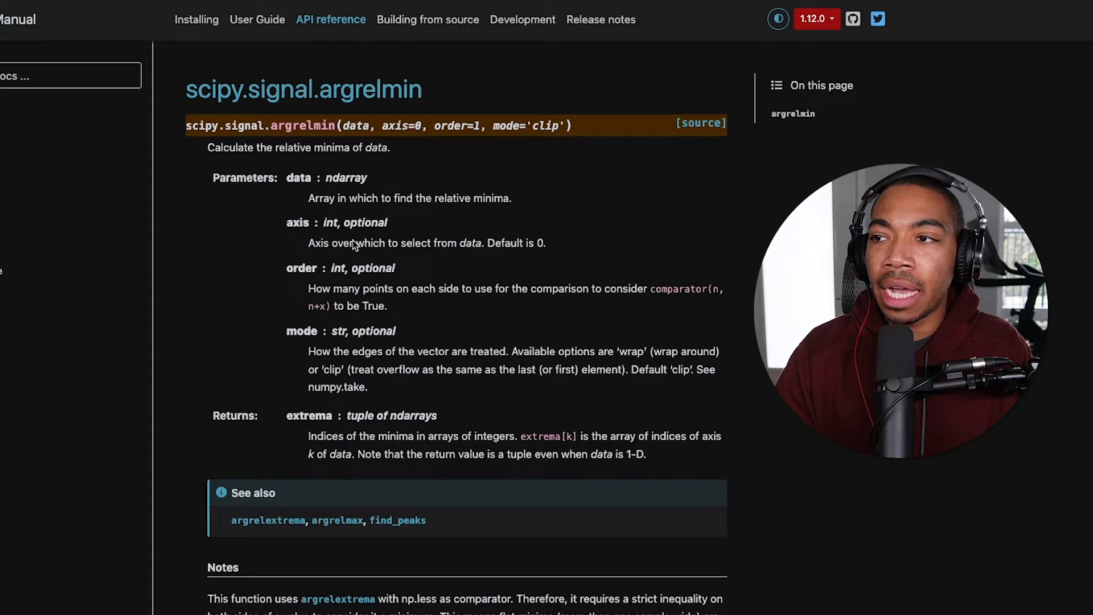
pyautogui.moveTo(318, 262)
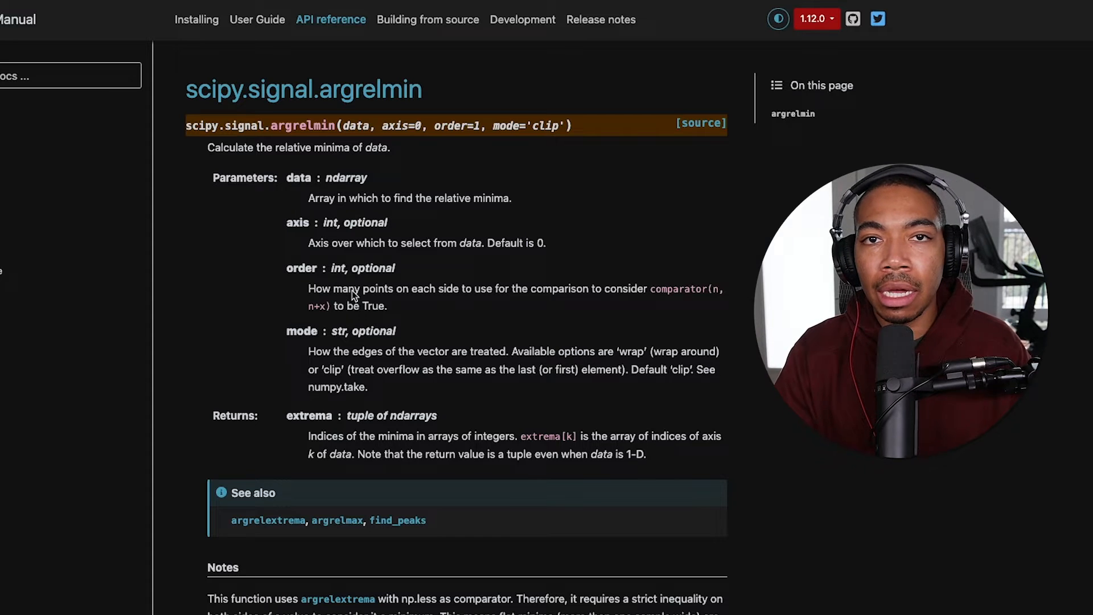
pyautogui.moveTo(388, 320)
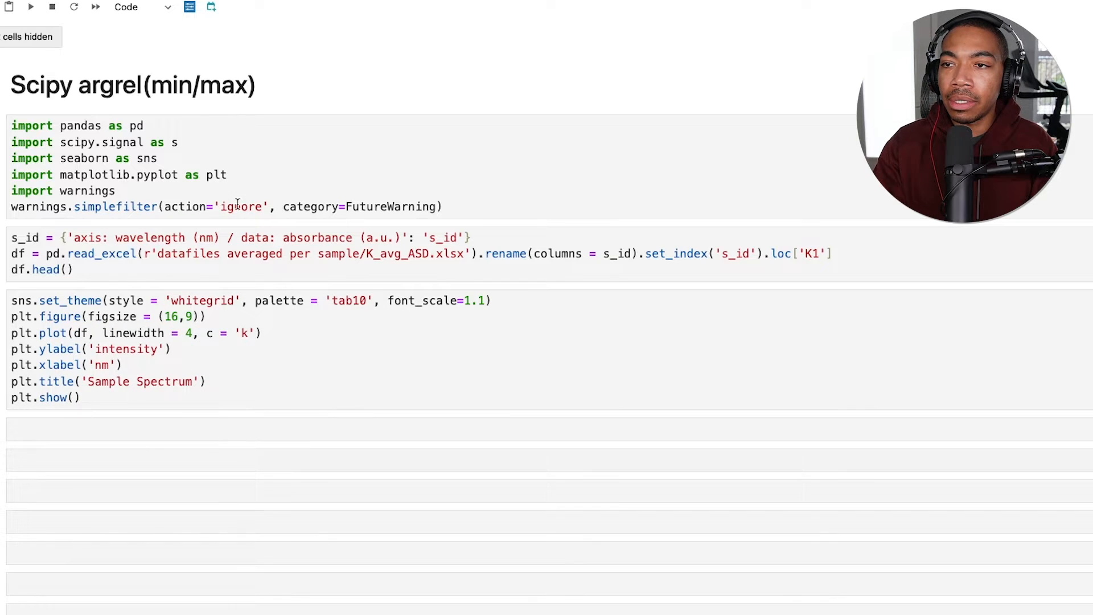
# Run the imports, read_excel and plotting cells to render the Sample Spectrum chart.
pyautogui.click(29, 7)
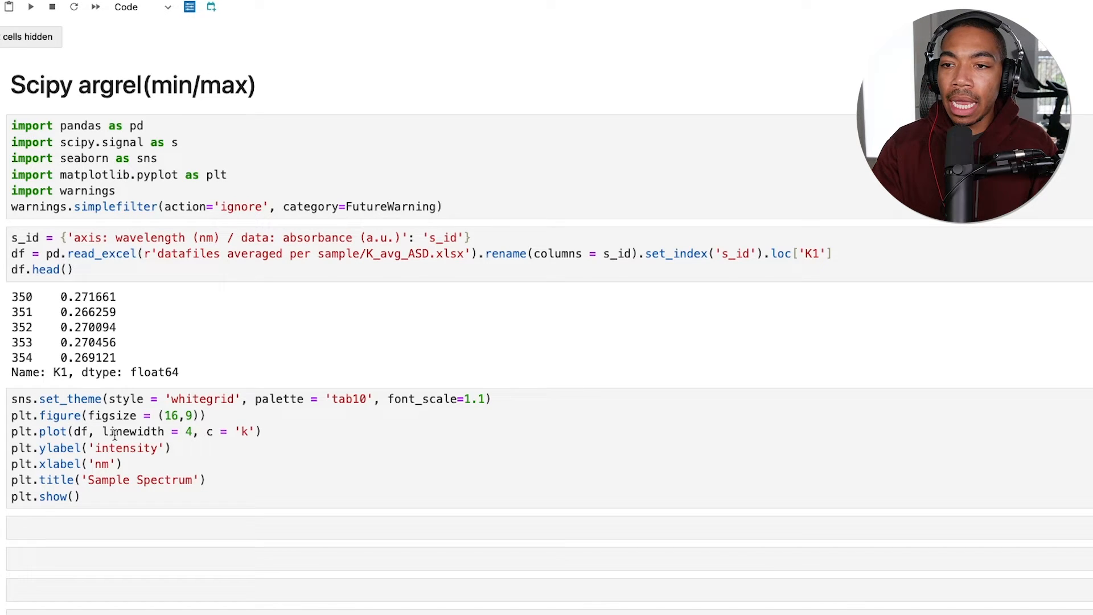
pyautogui.click(30, 7)
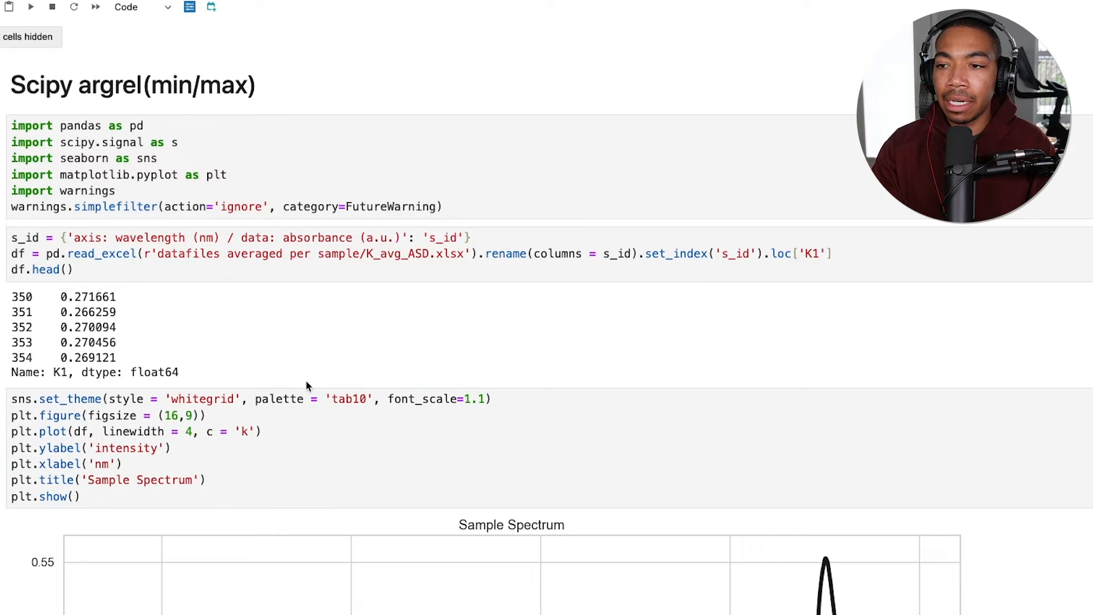
pyautogui.scroll(-3)
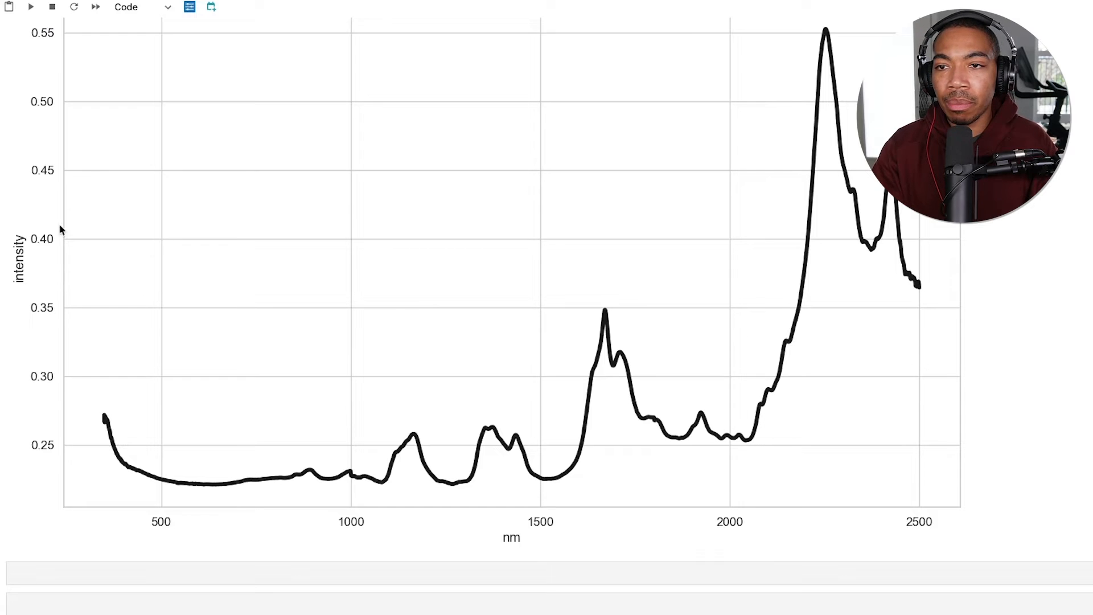
pyautogui.moveTo(476, 511)
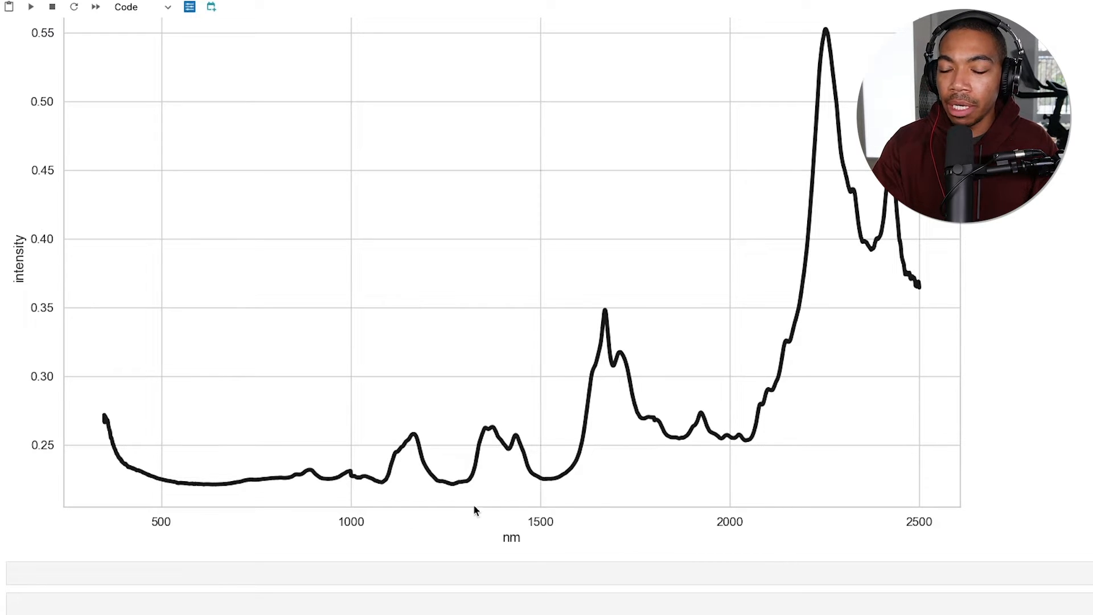
pyautogui.moveTo(345, 474)
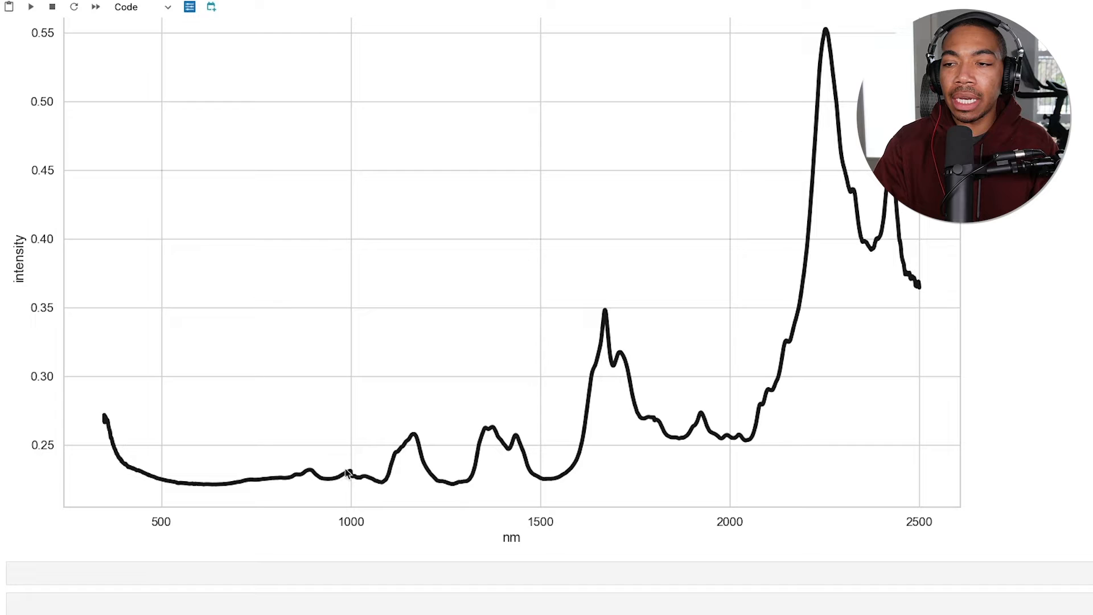
pyautogui.moveTo(572, 487)
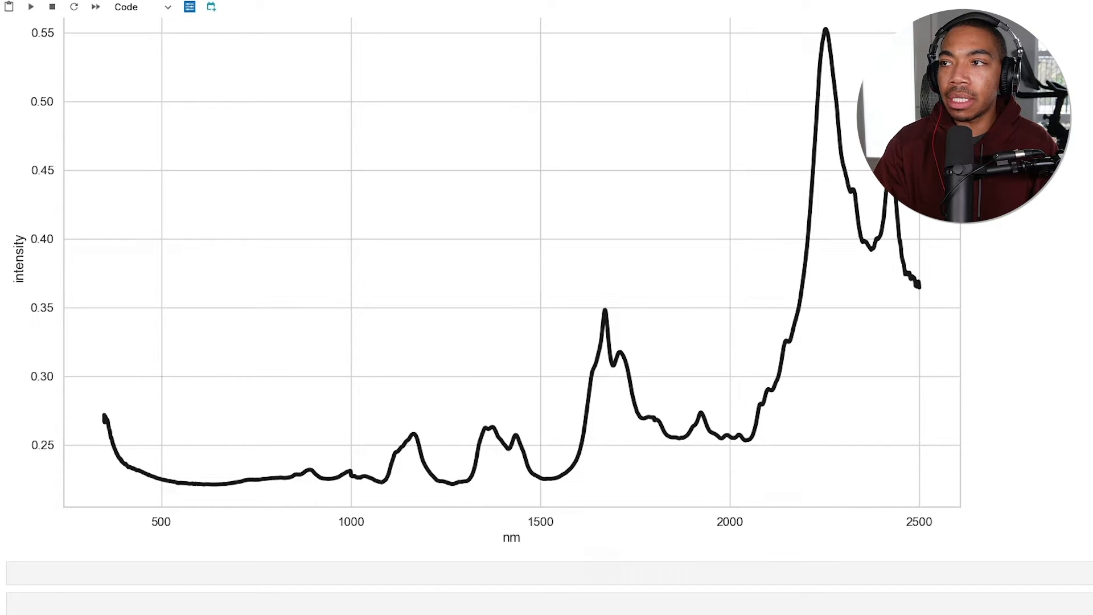
pyautogui.click(544, 572)
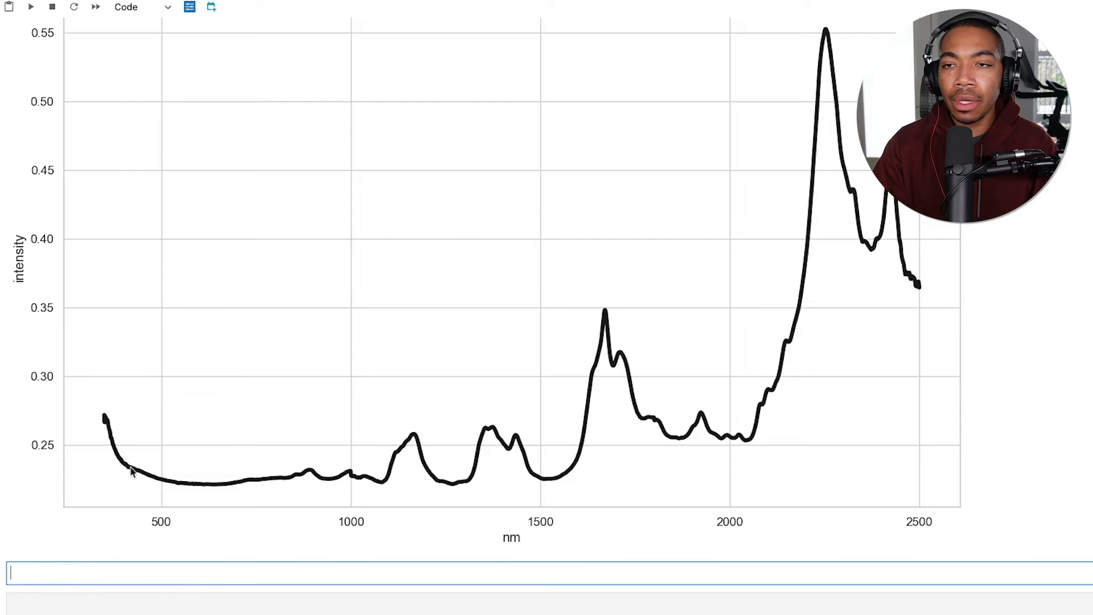
pyautogui.scroll(3)
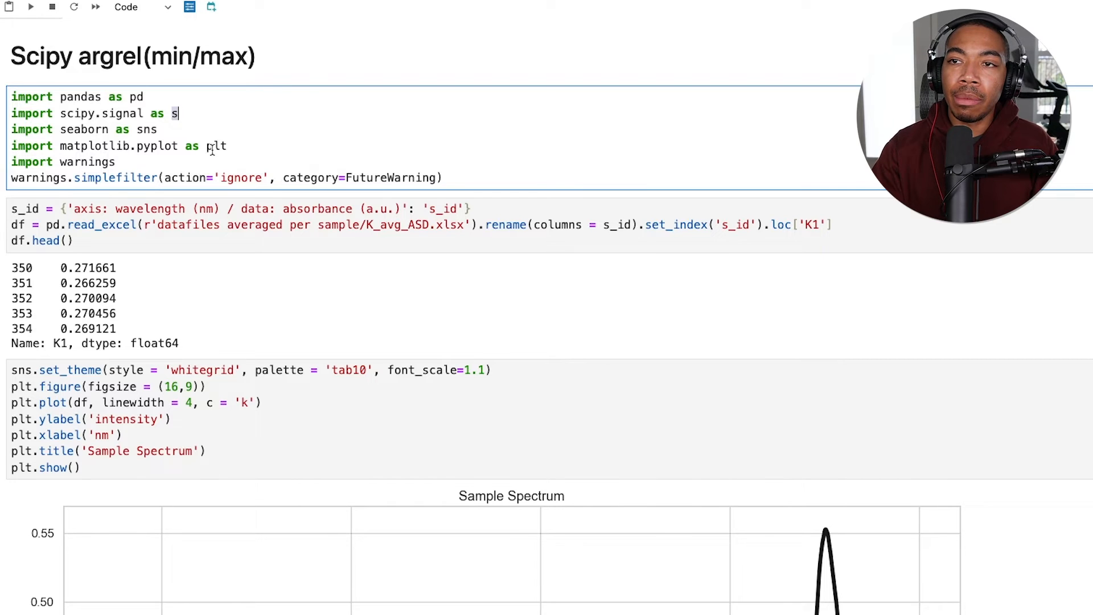
# Run s.argrelmin(df.values, order = 5) in a new cell, then begin assigning it to min_filter.
pyautogui.scroll(-3)
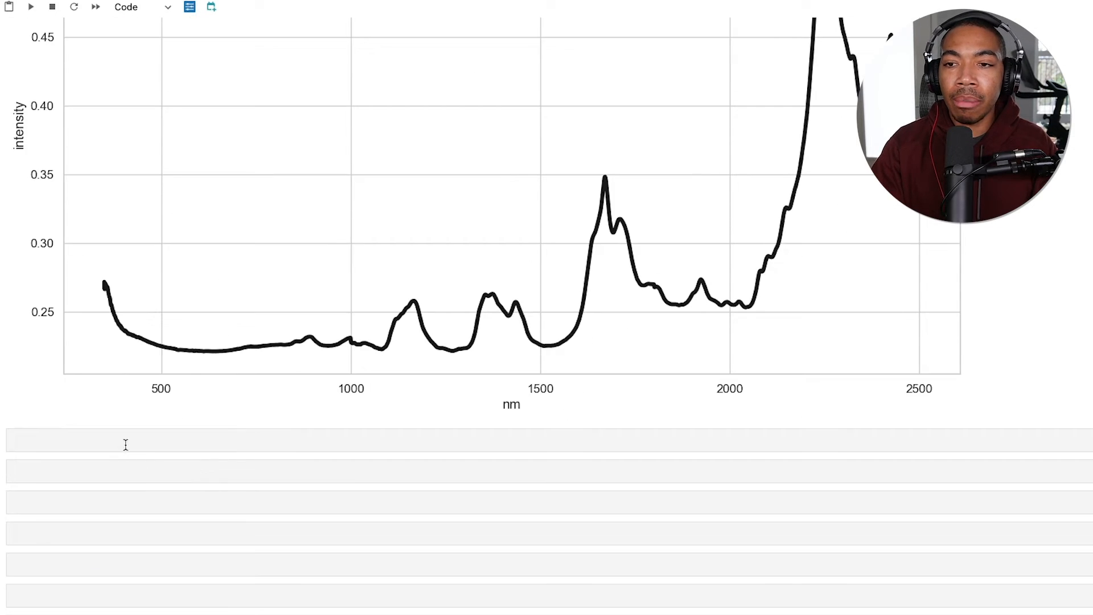
pyautogui.write('s.')
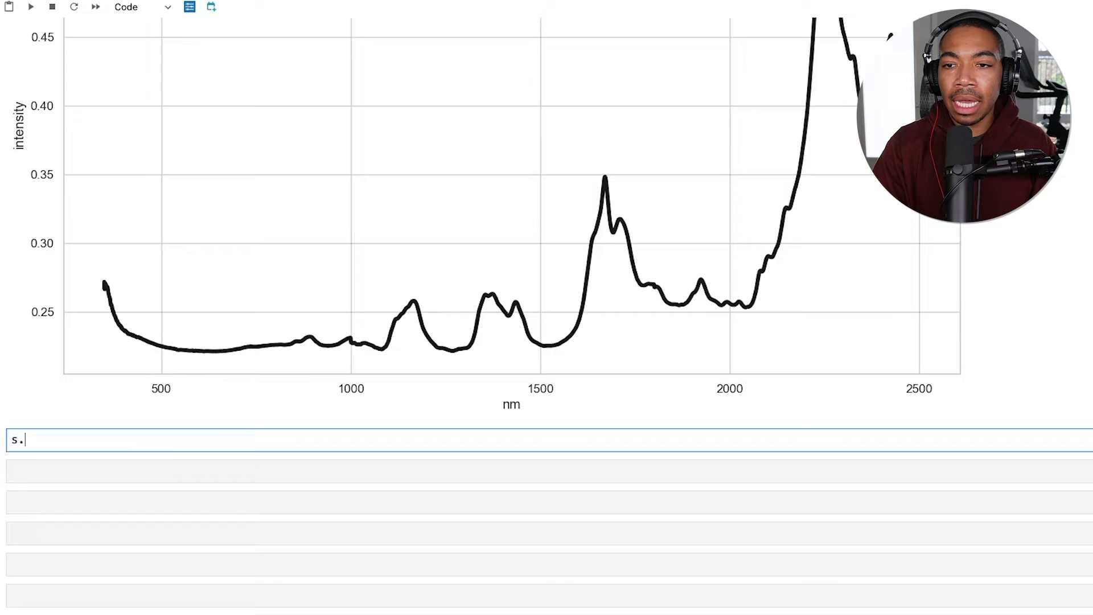
pyautogui.write('argrelmin(')
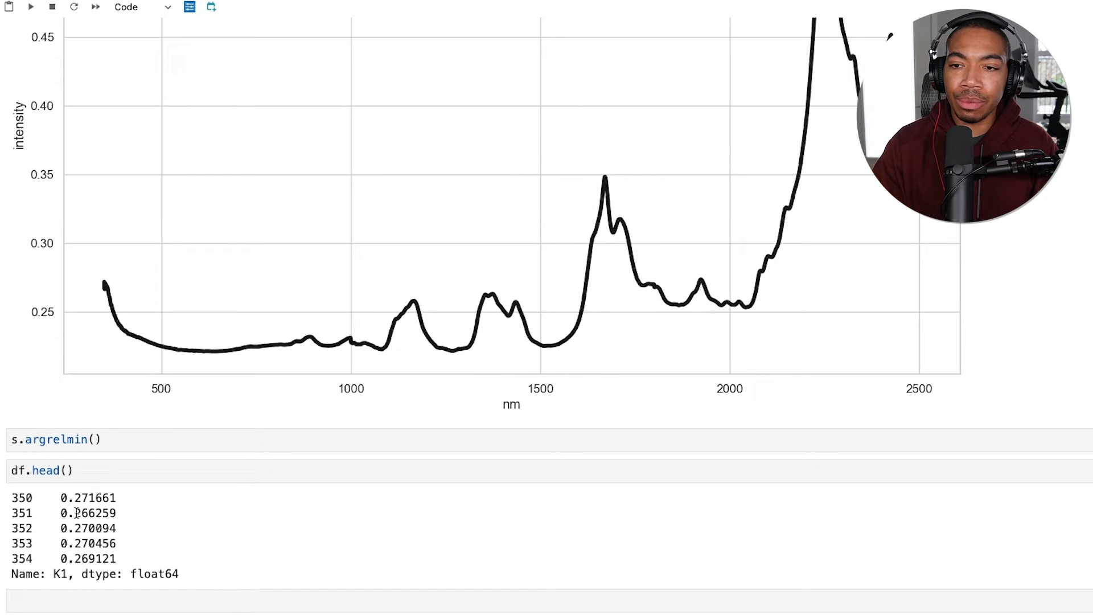
pyautogui.write('df.')
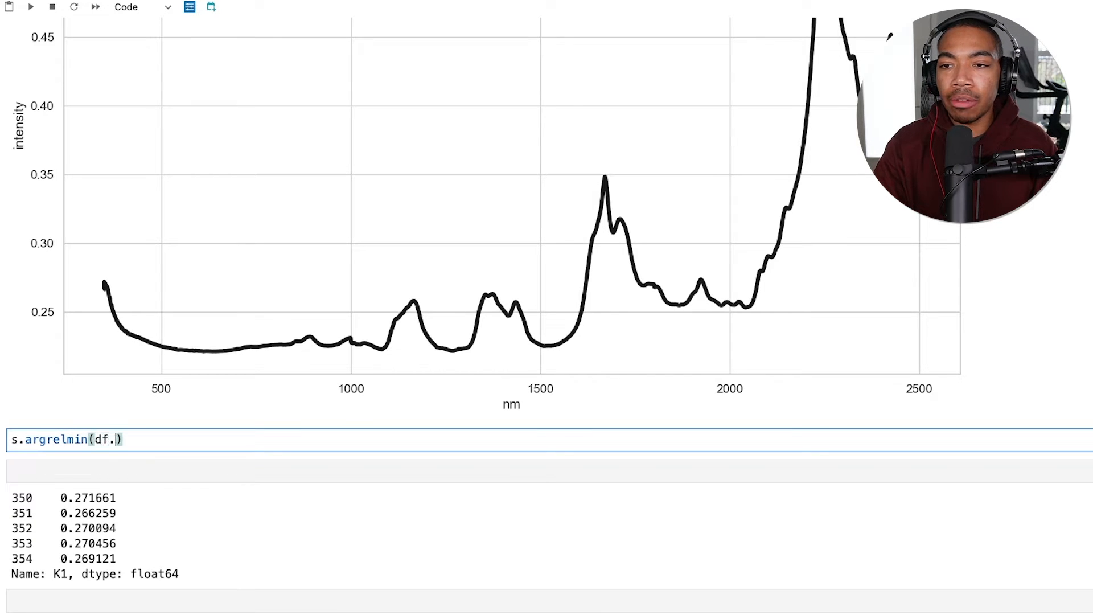
pyautogui.write('values')
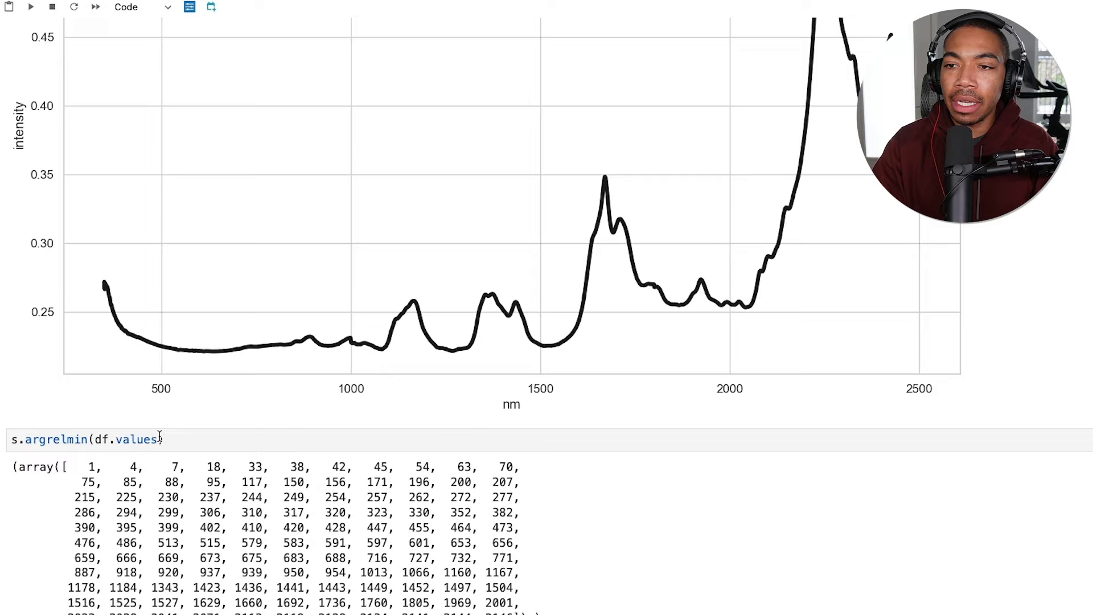
pyautogui.write(',')
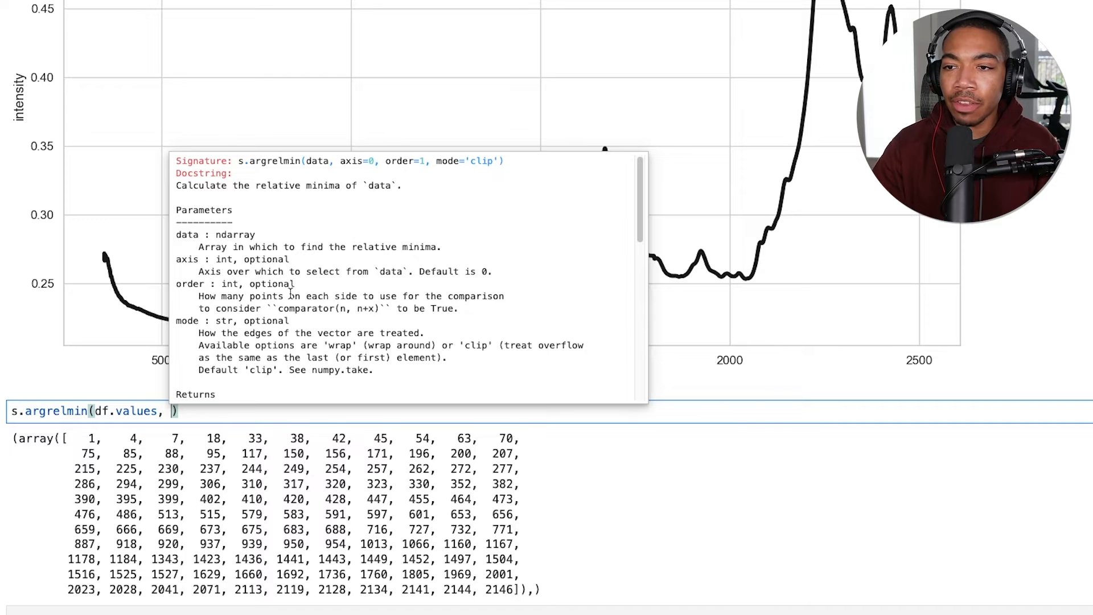
pyautogui.write('or')
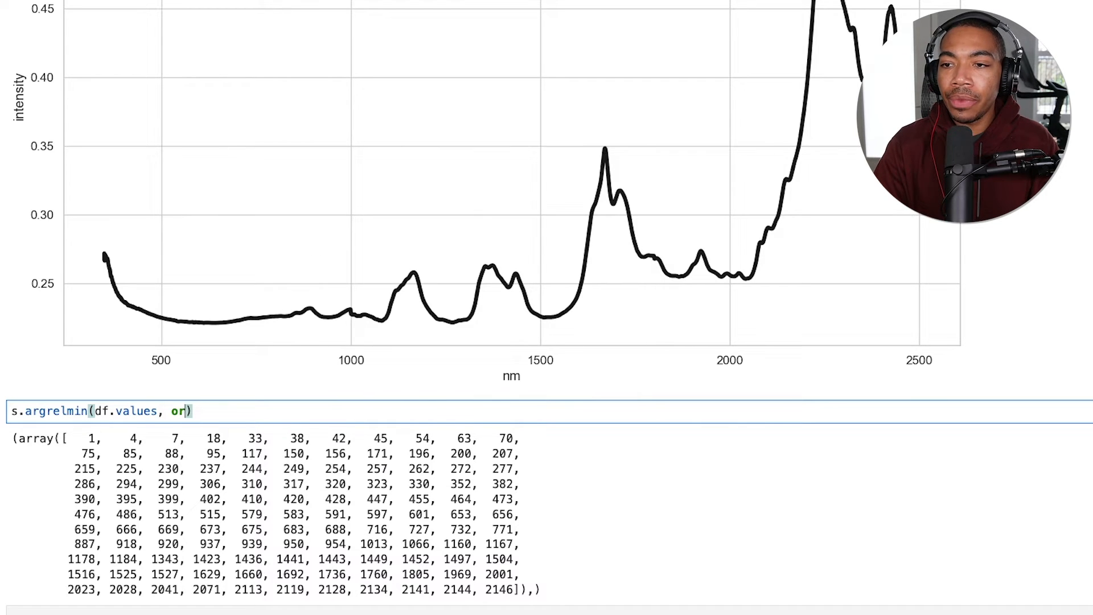
pyautogui.write('der =')
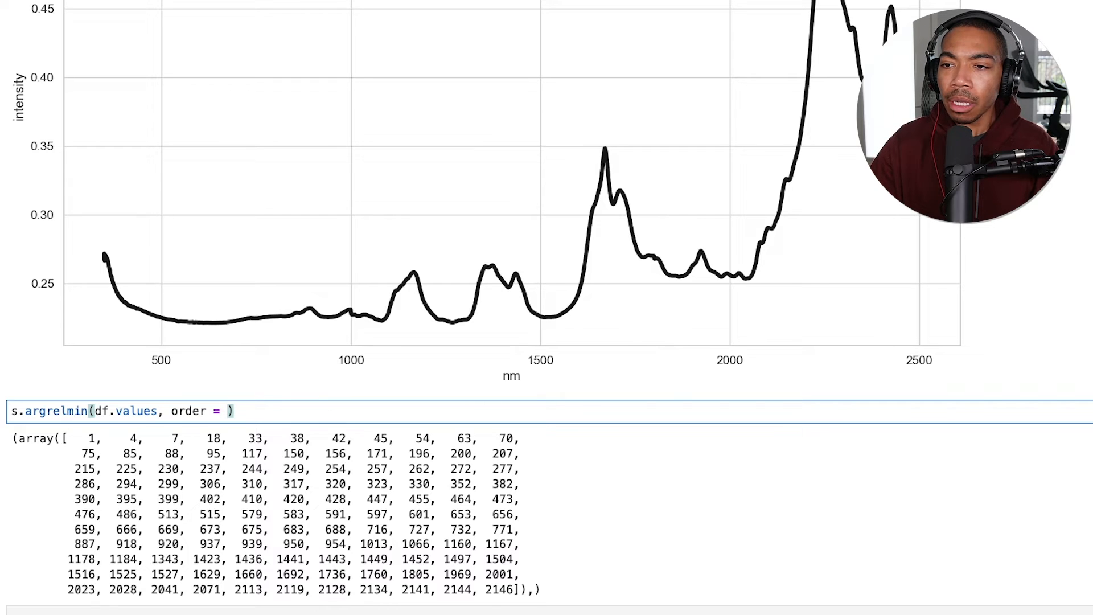
pyautogui.write('1')
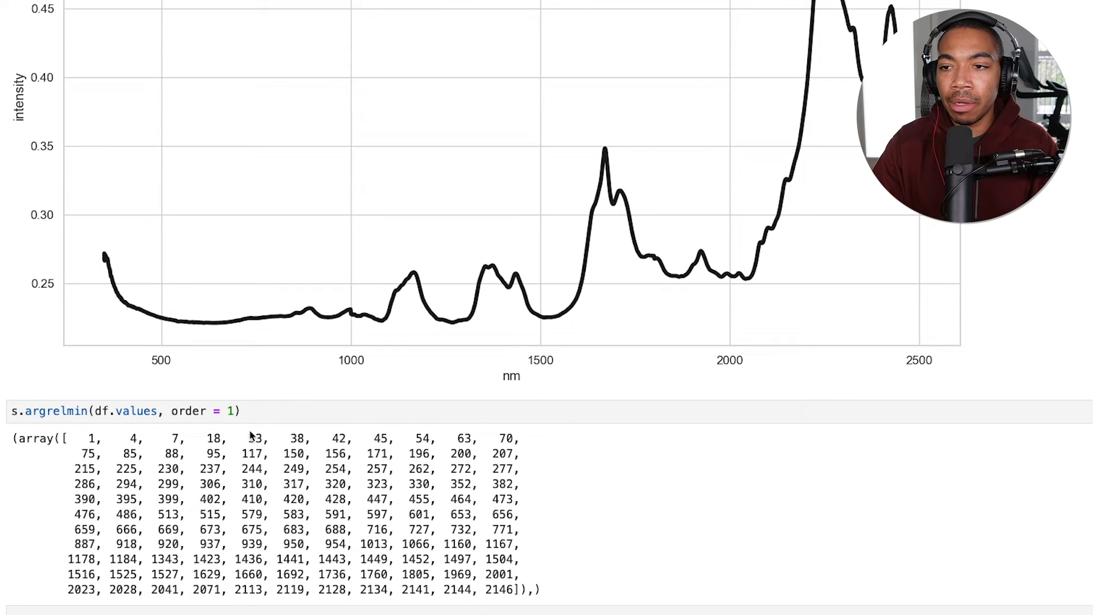
pyautogui.write('5')
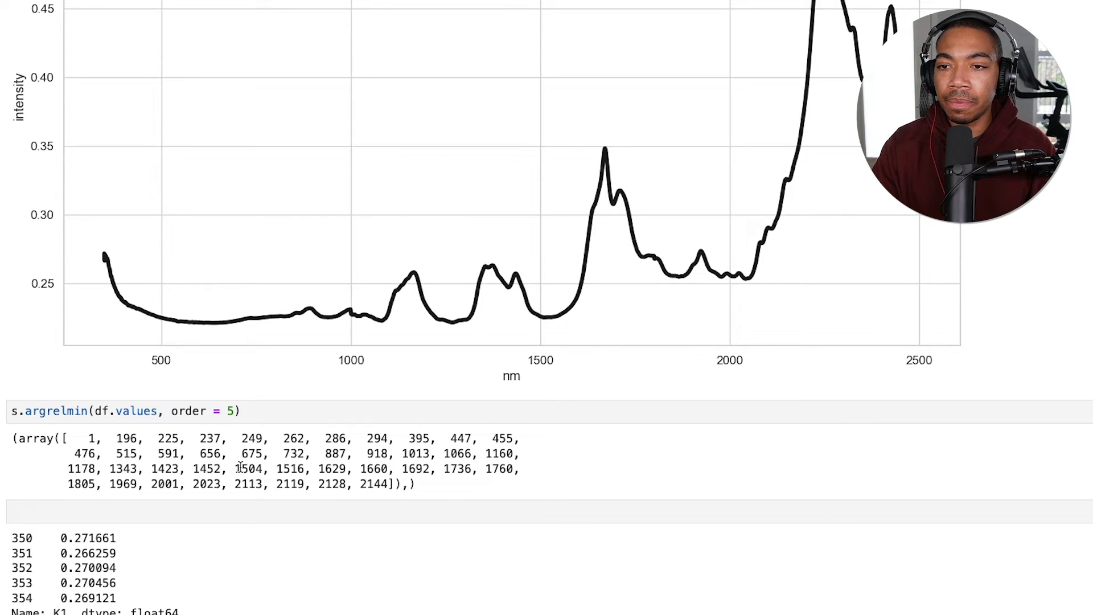
pyautogui.write('min_filter =')
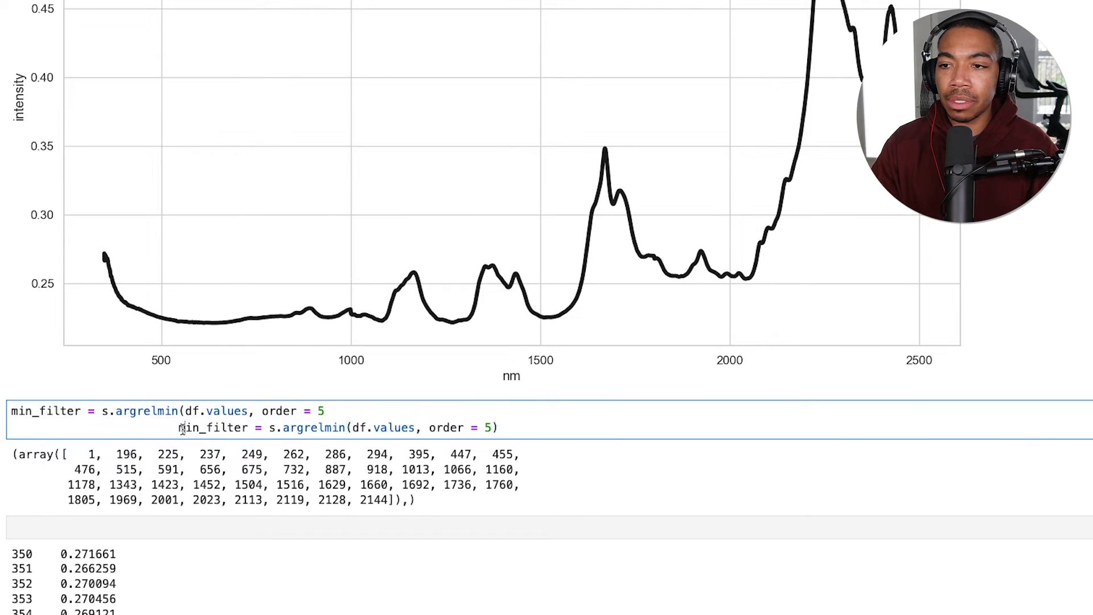
# Assign min_filter and add max_filter = s.argrelmax(df.values, order = 5).
pyautogui.write('max_filter = s.argrelmax(df.values, order = 5)')
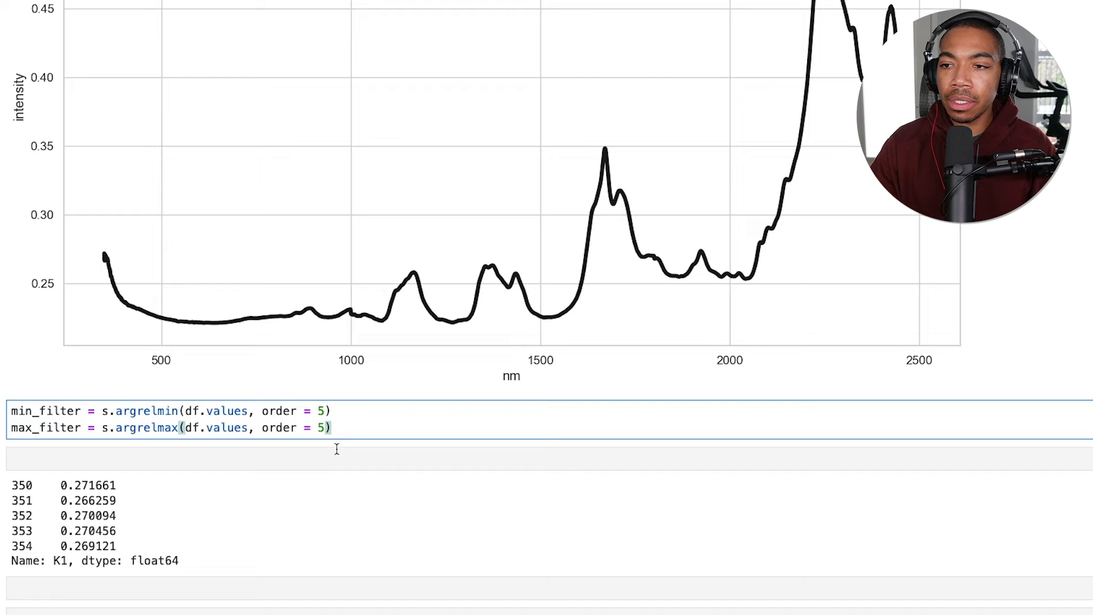
pyautogui.scroll(3)
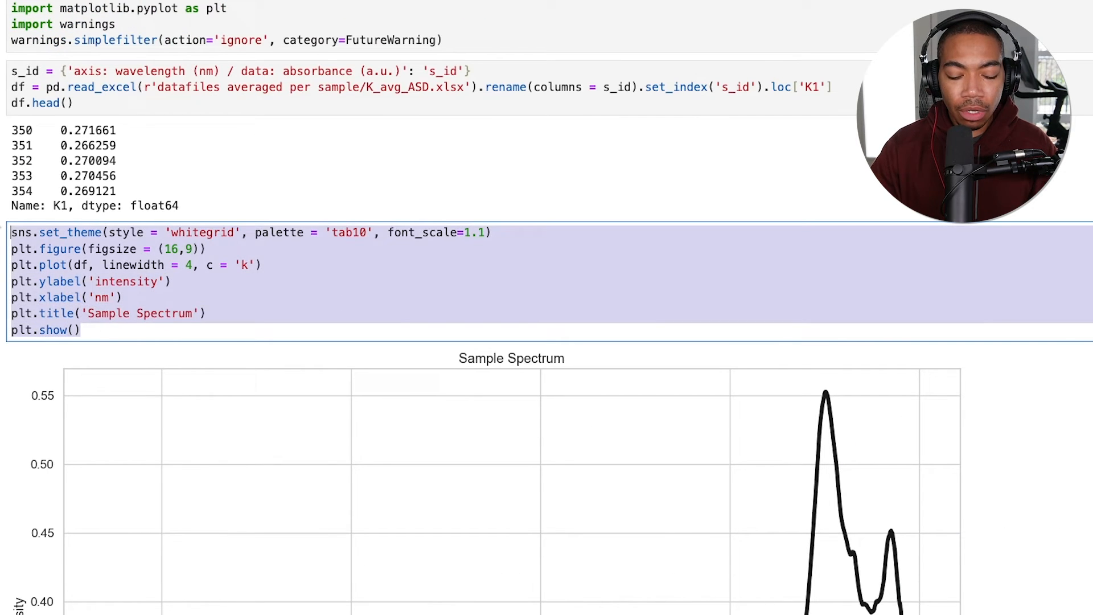
# Give the plot line linewidth 2, alpha 0.4 and linestyle '--', then insert a cell above.
pyautogui.scroll(-3)
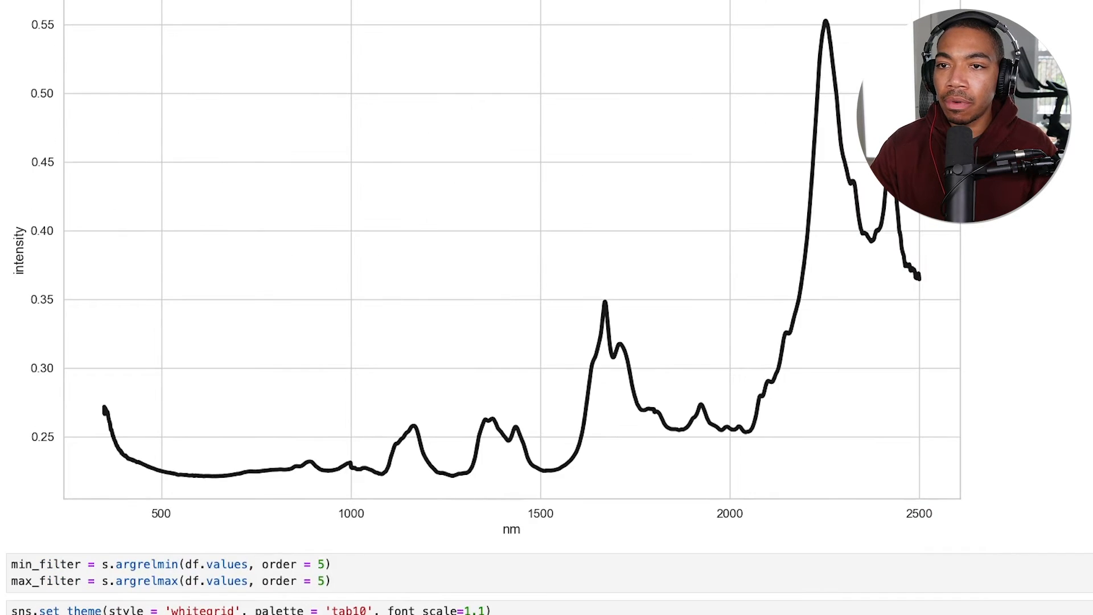
pyautogui.scroll(-3)
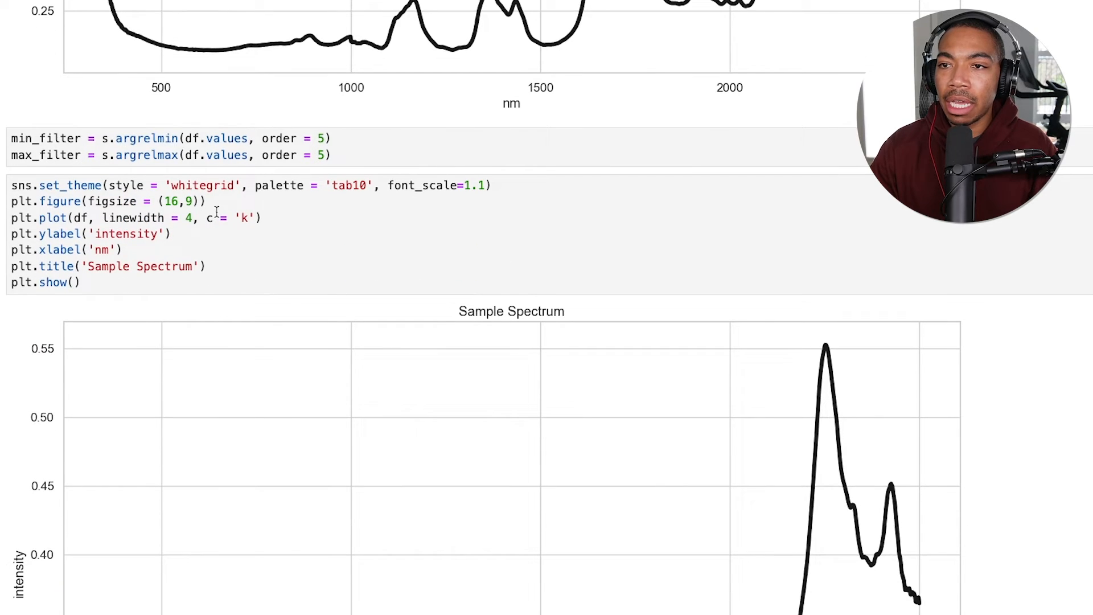
pyautogui.write(", linestyle = '--")
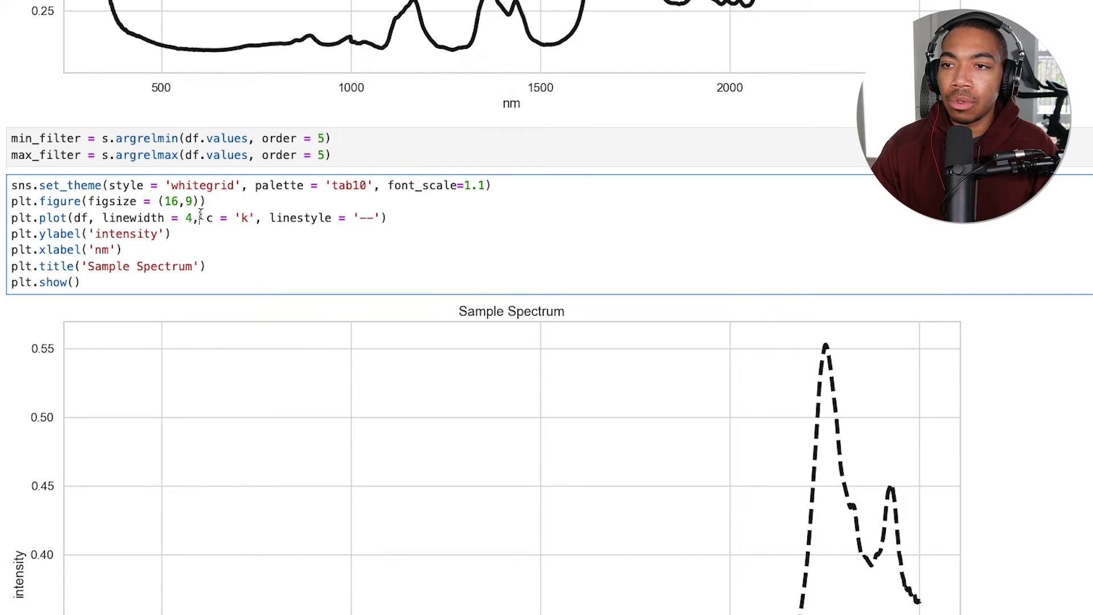
pyautogui.write('alphs')
pyautogui.write('d')
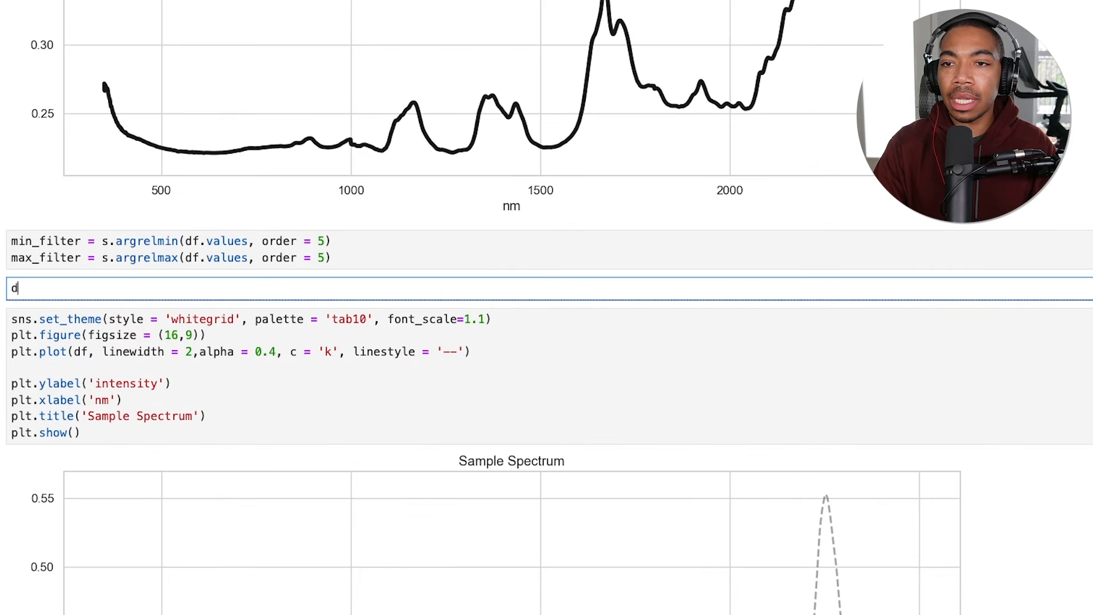
# Run df.iloc[min_filter] in the new cell to show the minima wavelengths and intensities.
pyautogui.press('backspace')
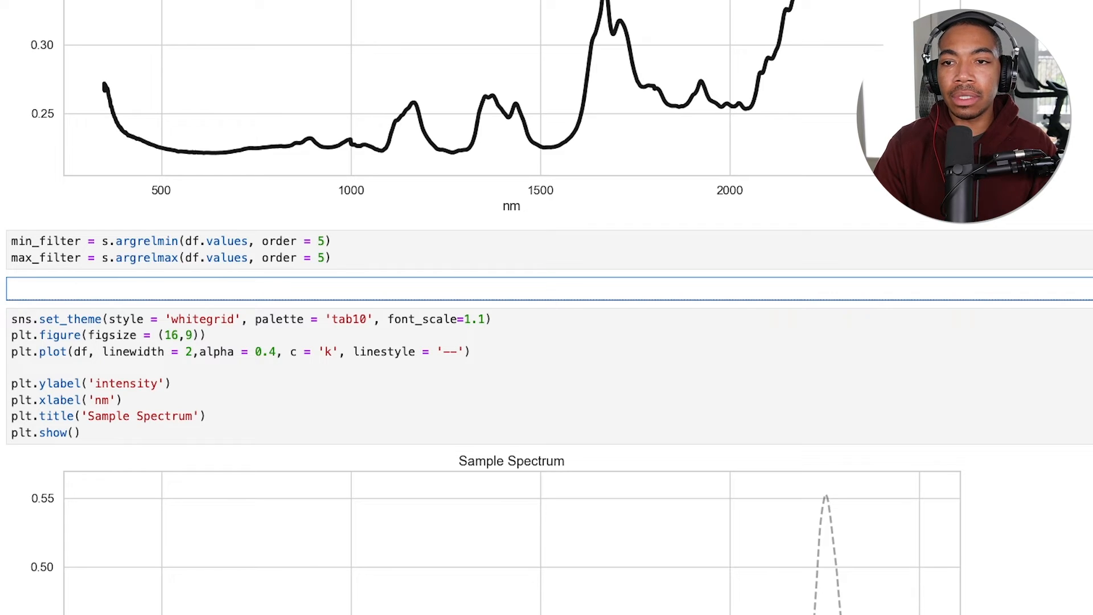
pyautogui.write('df.')
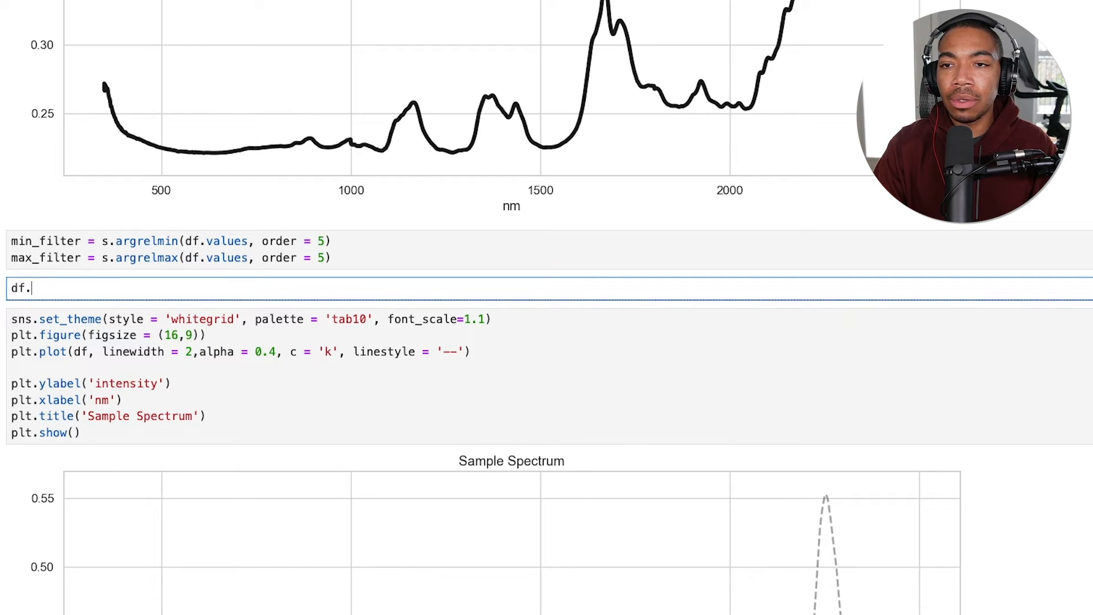
pyautogui.write('iloc')
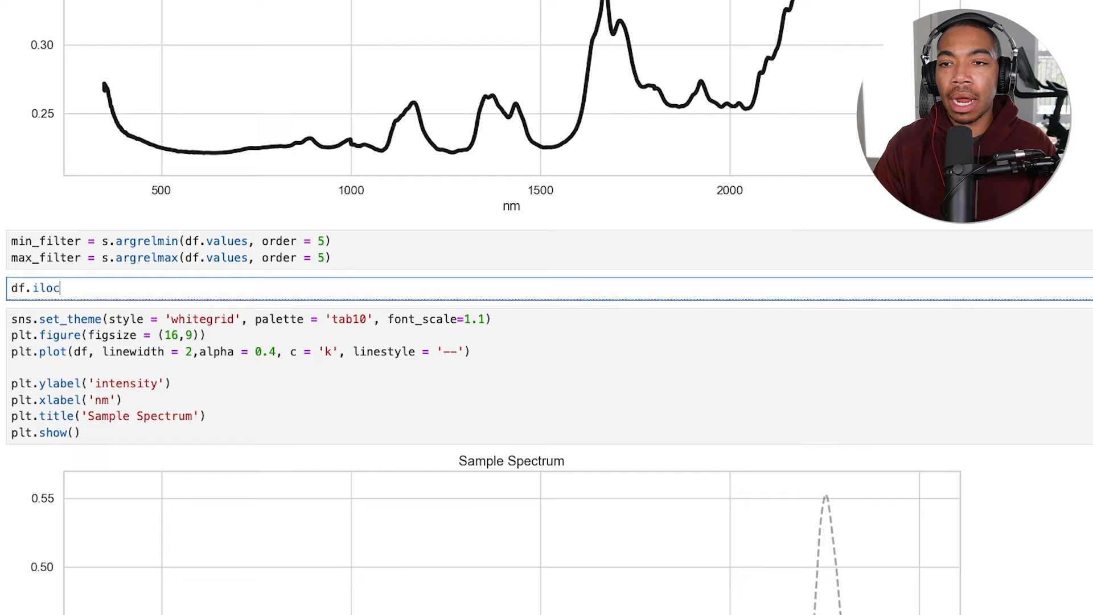
pyautogui.write('[]')
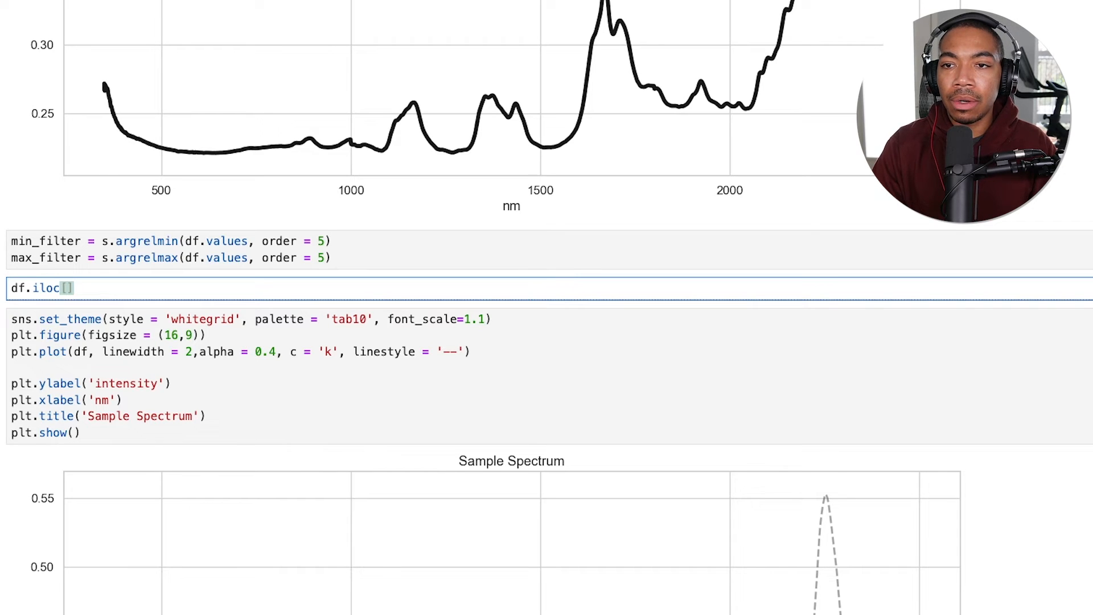
pyautogui.write('min_')
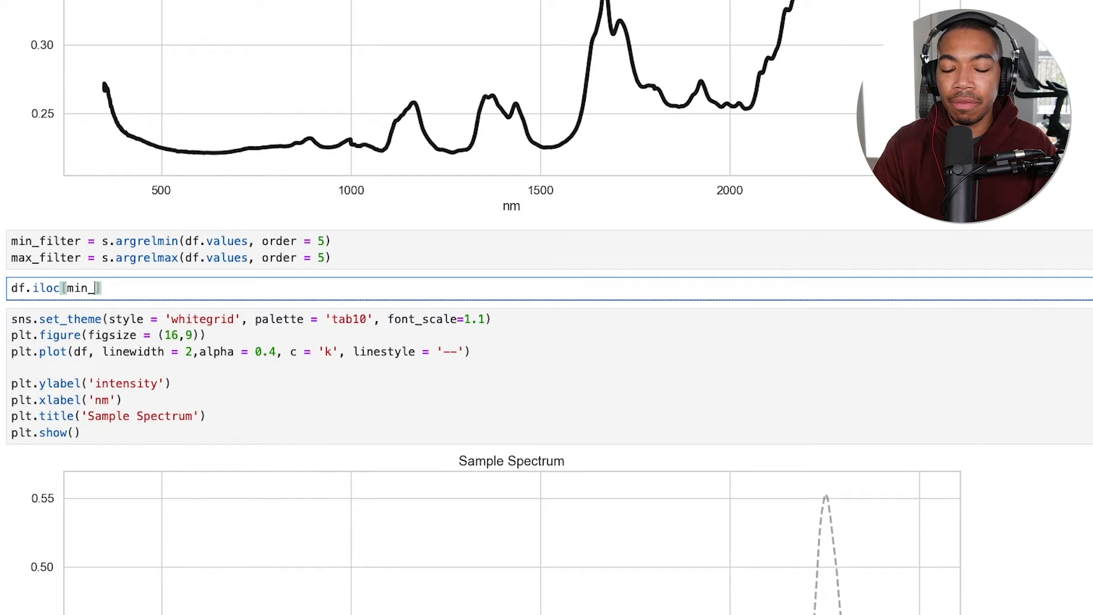
pyautogui.scroll(-3)
pyautogui.write('filter')
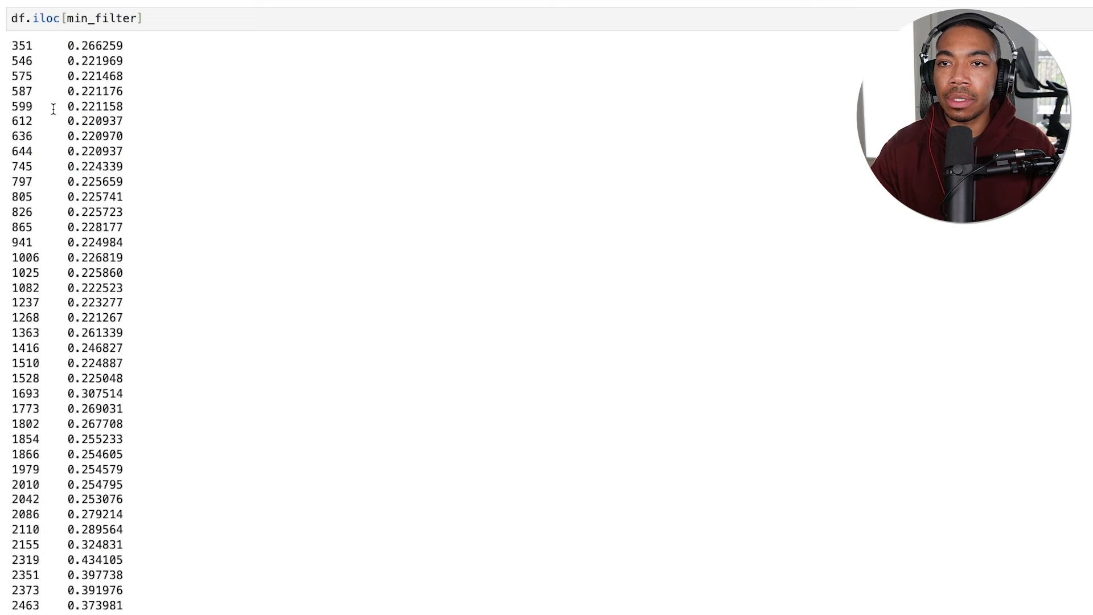
pyautogui.scroll(3)
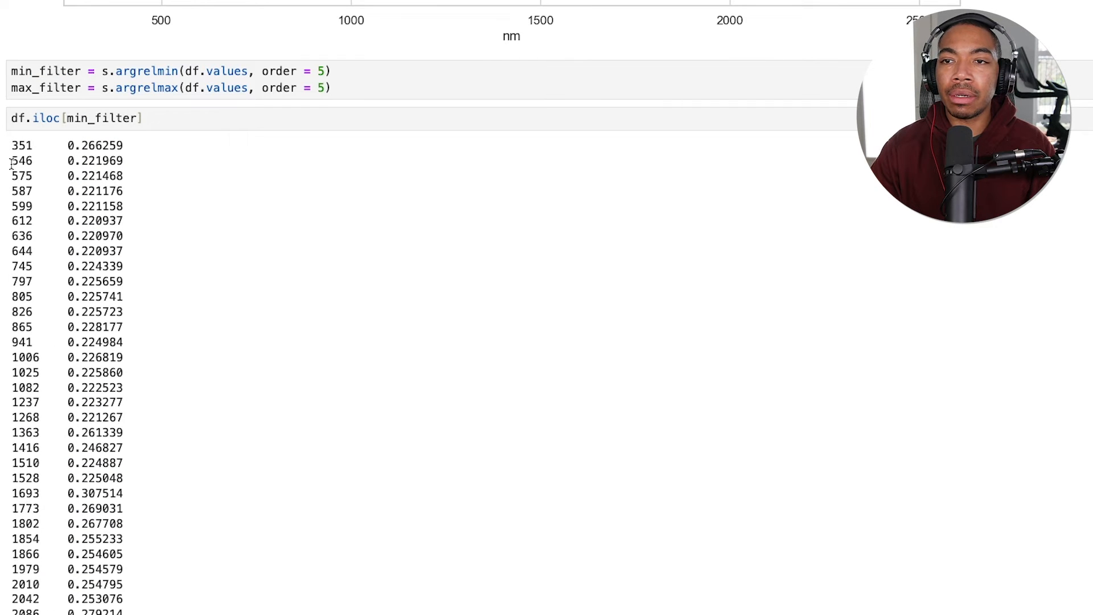
pyautogui.moveTo(101, 176)
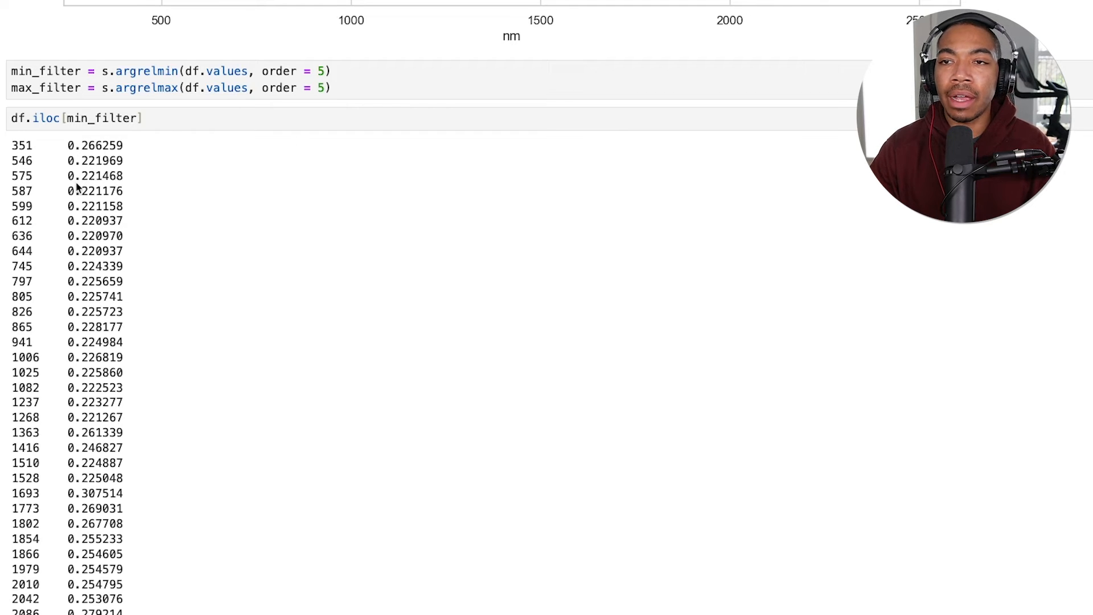
# Add sns.scatterplot(df.iloc[min_filter], s = 75) after plt.plot and rerun the plot.
pyautogui.click(77, 118)
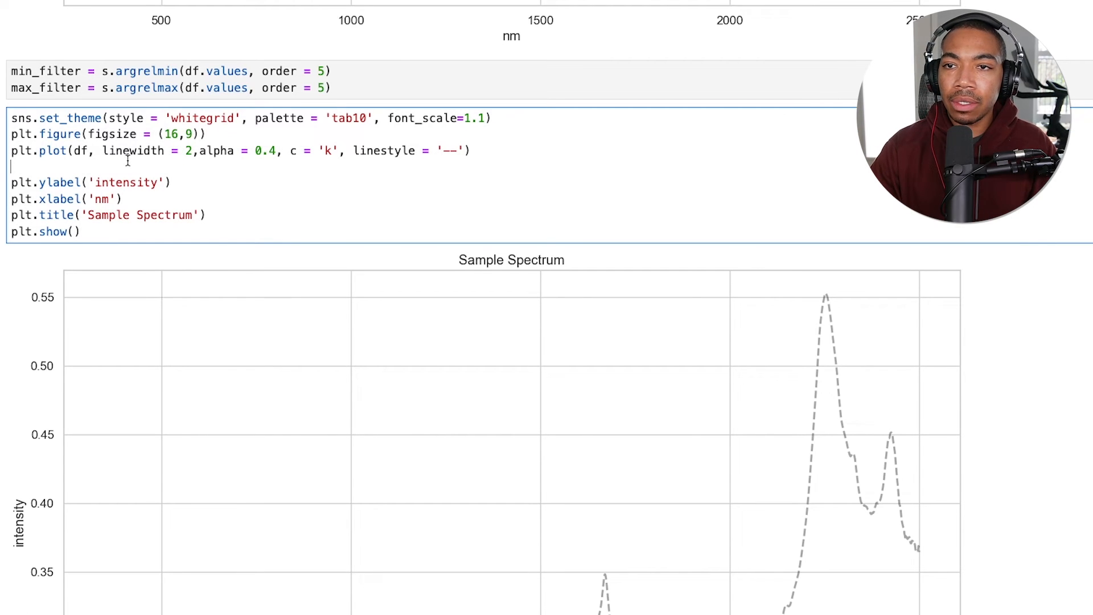
pyautogui.write('sns')
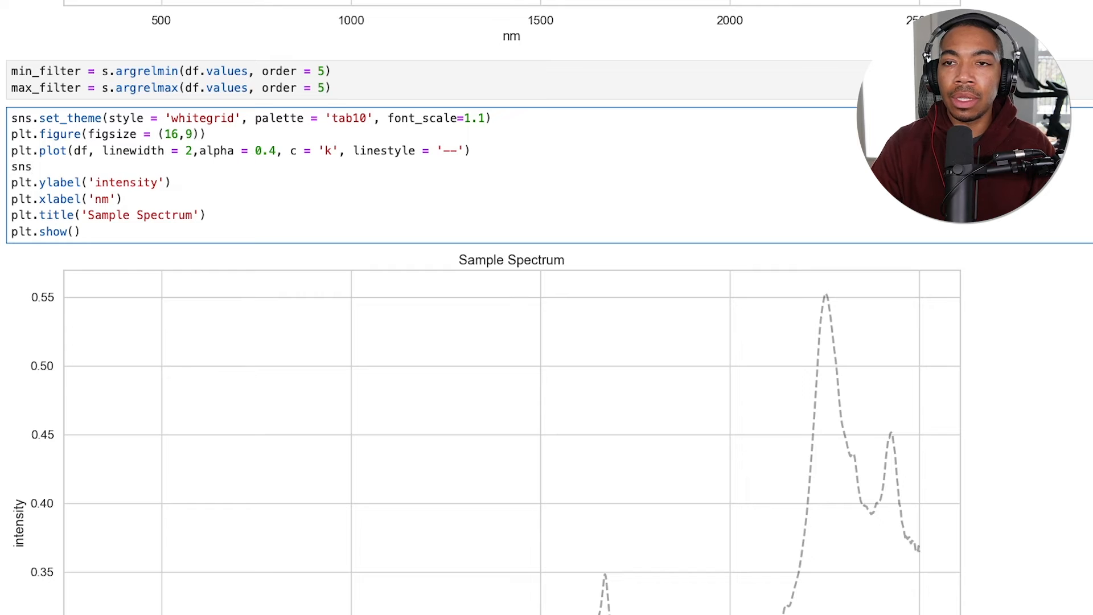
pyautogui.write('scatterplot(')
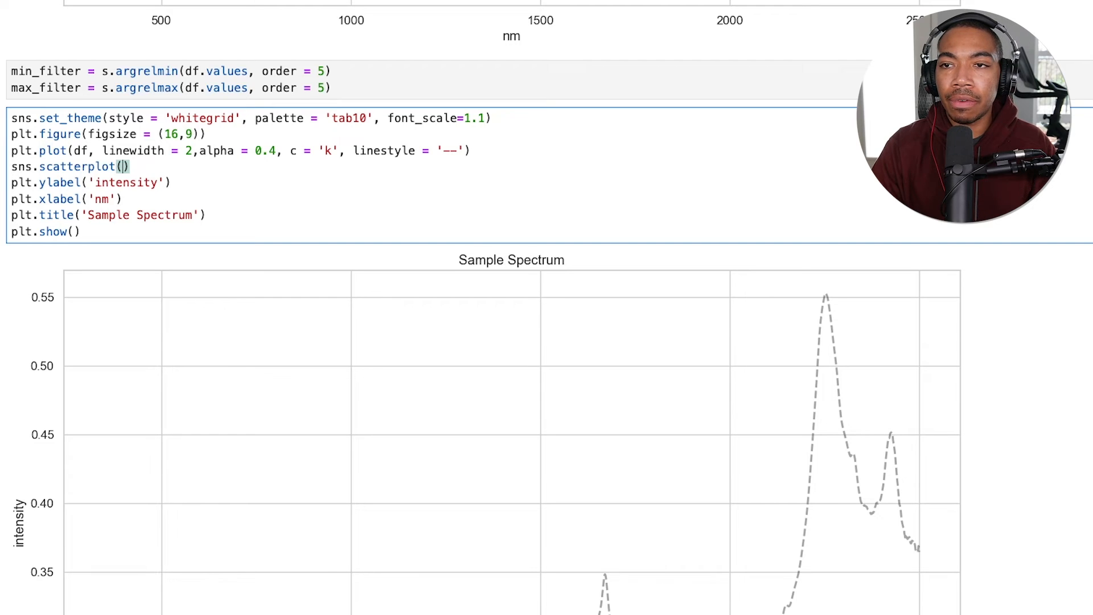
pyautogui.write('df.iloc[')
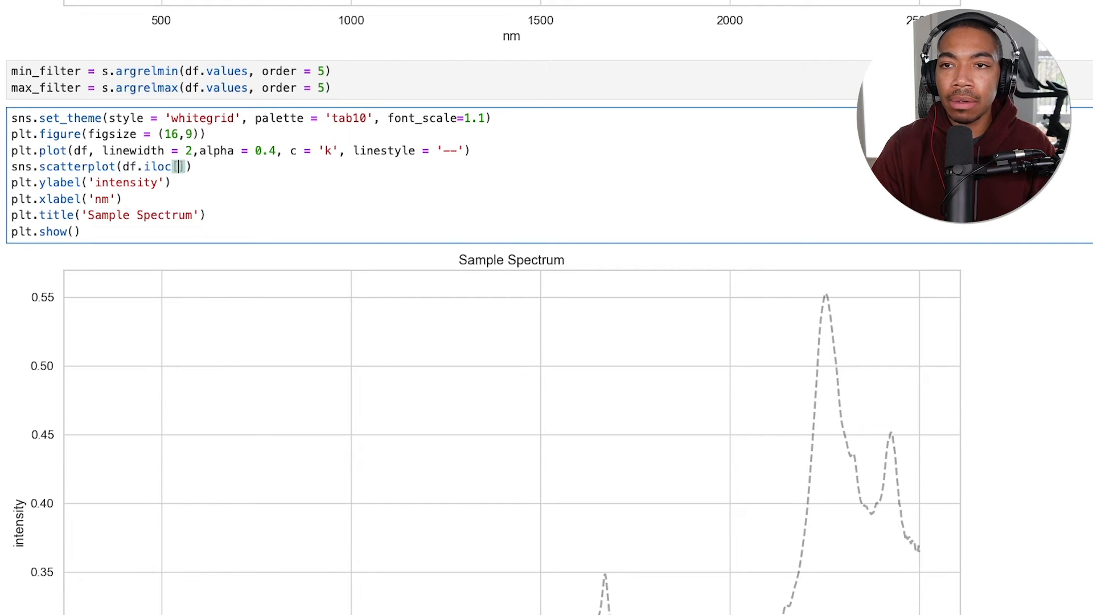
pyautogui.write('min_filter')
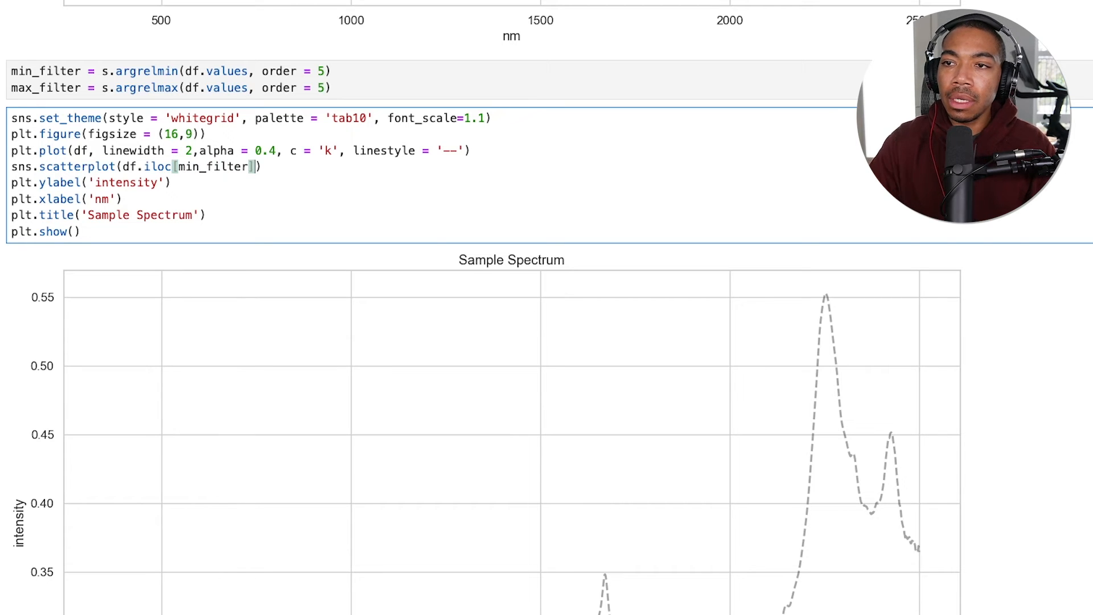
pyautogui.write('], s =')
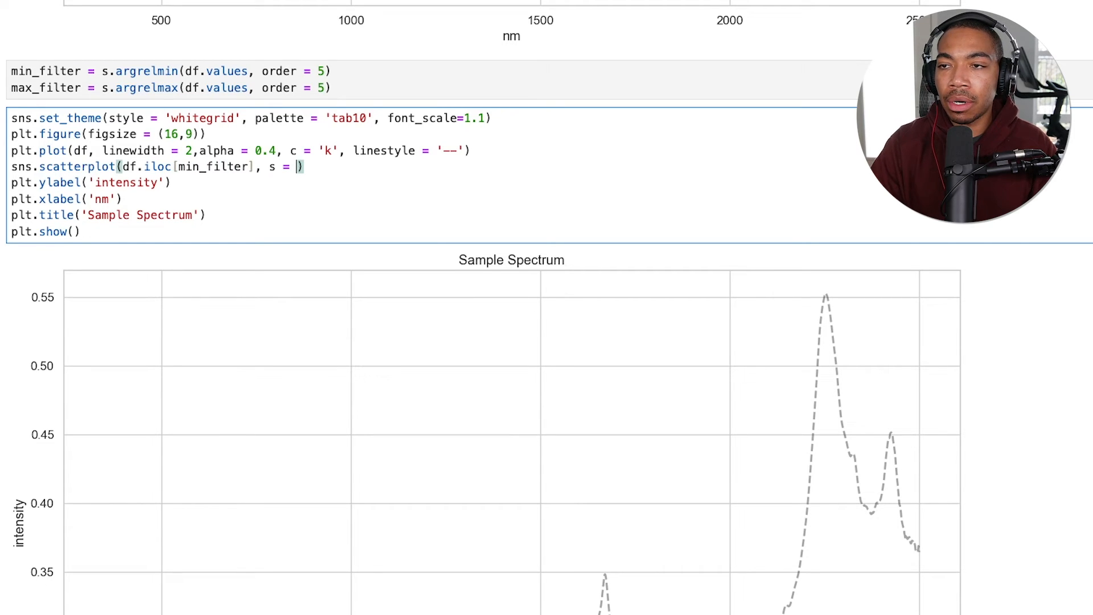
pyautogui.write('75')
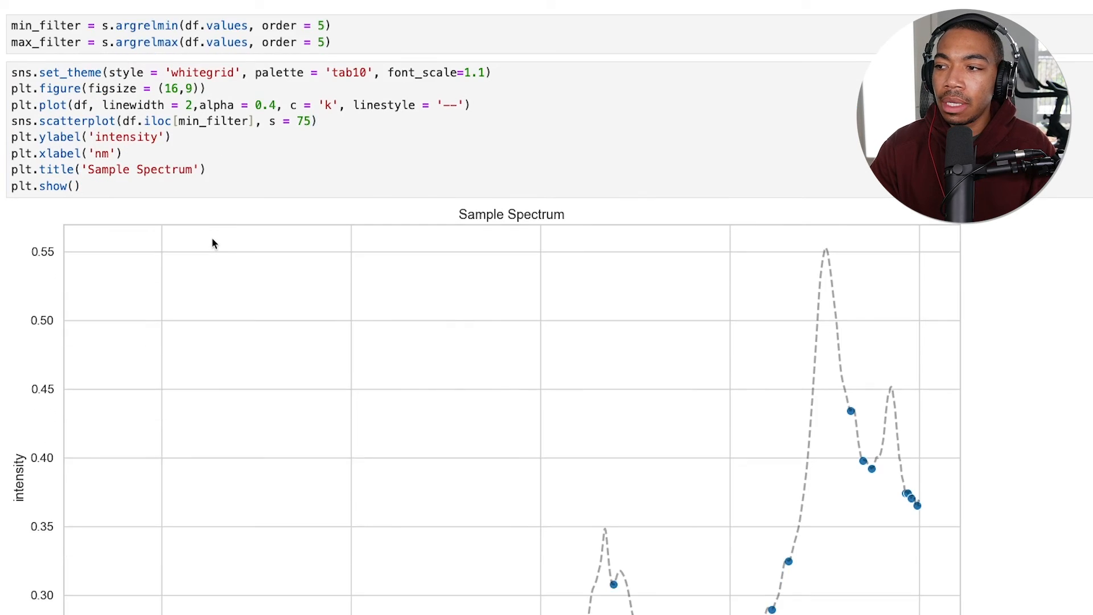
pyautogui.scroll(-3)
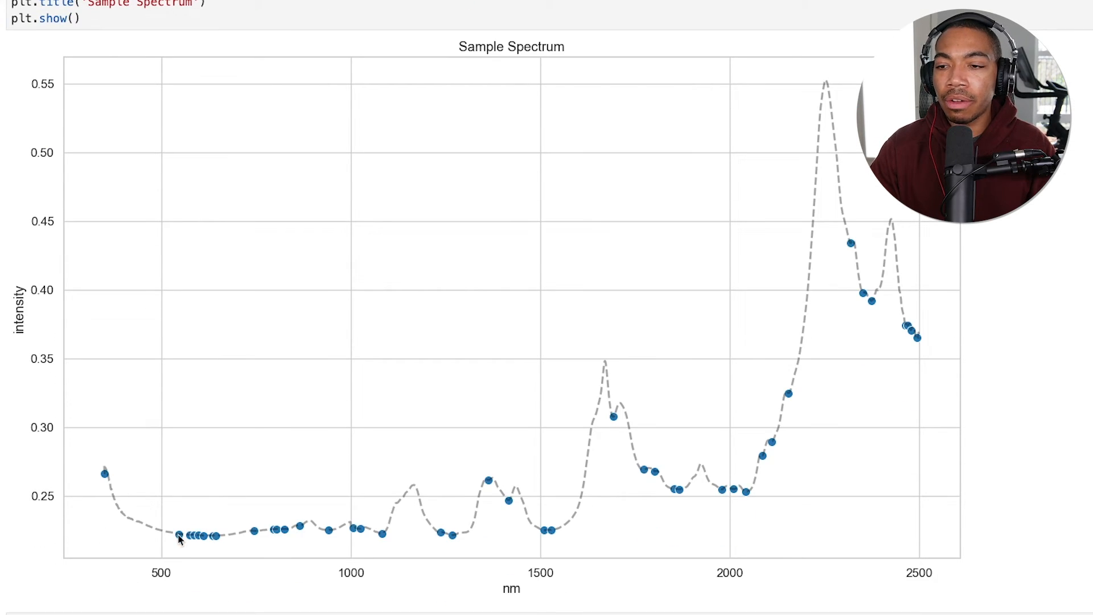
pyautogui.moveTo(335, 533)
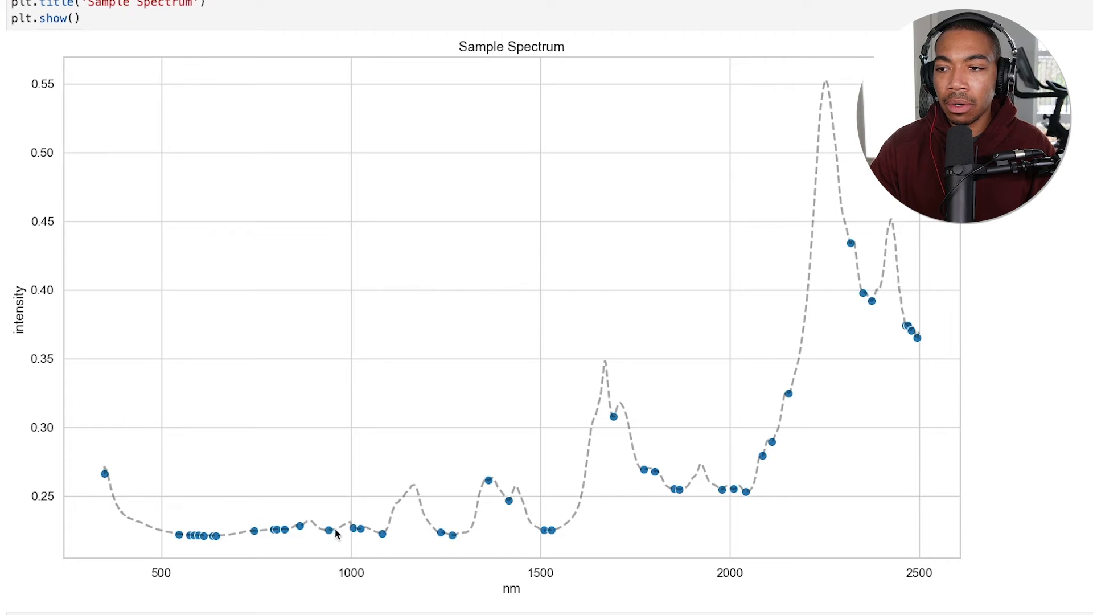
pyautogui.moveTo(544, 501)
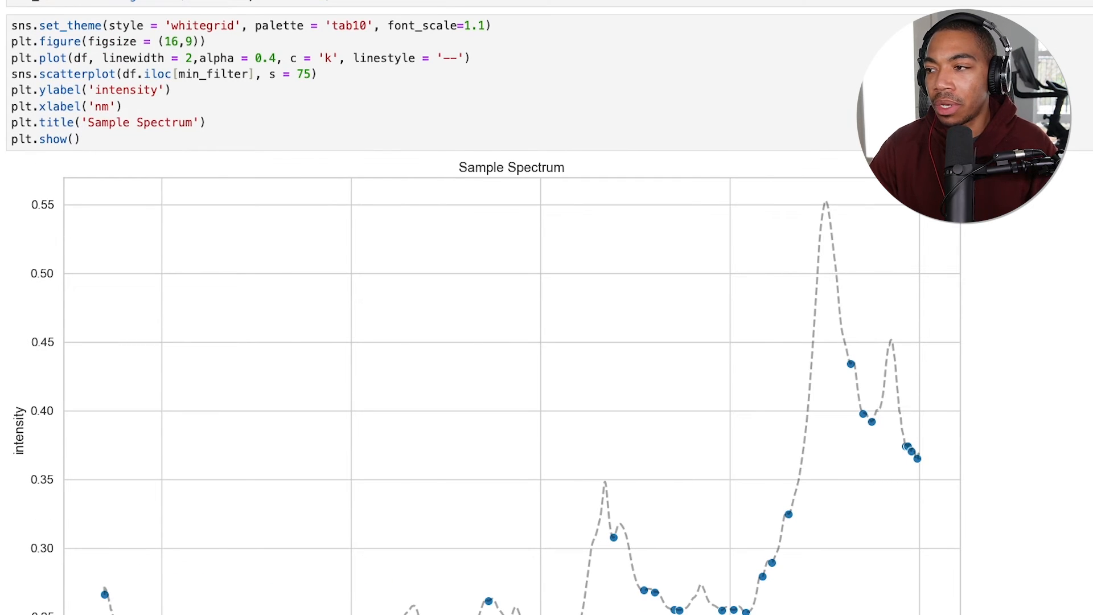
pyautogui.moveTo(423, 310)
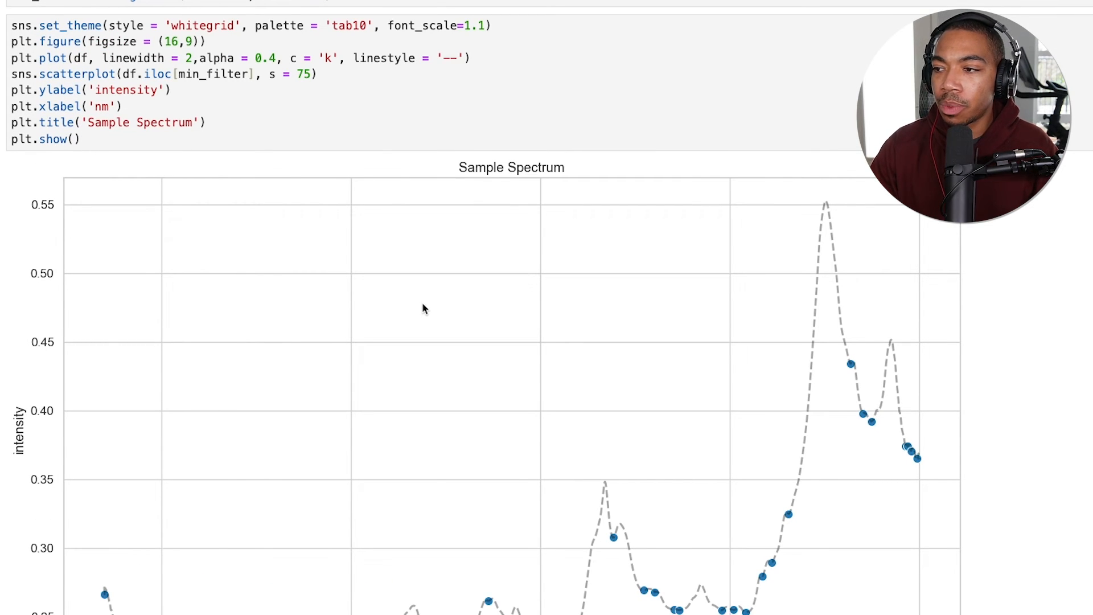
pyautogui.scroll(3)
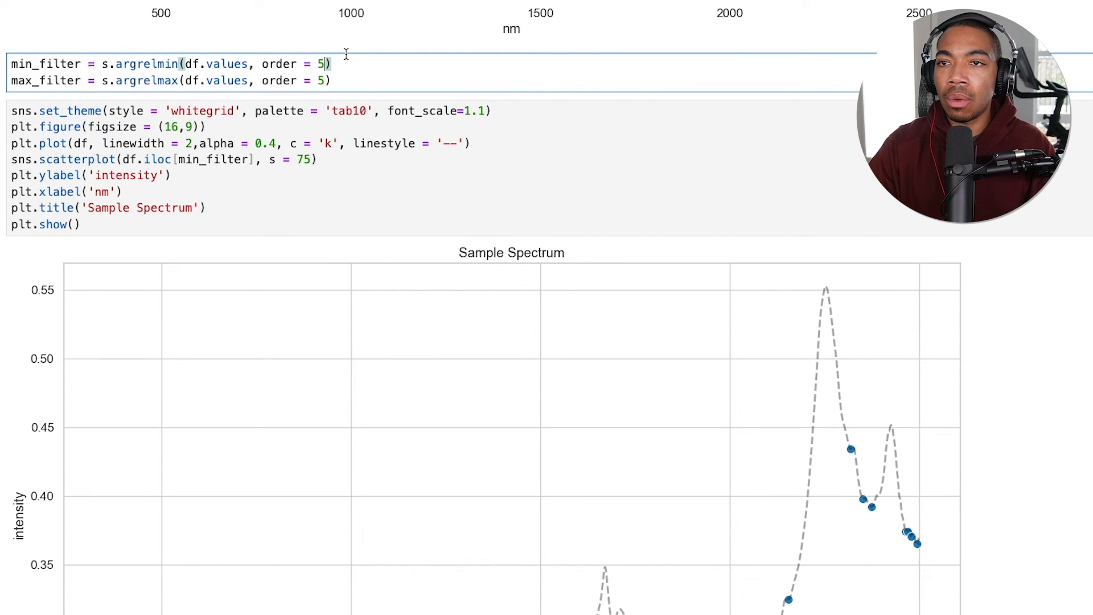
# Change the argrelmin order from 5 to 20 and rerun the filter and plot cells.
pyautogui.press('Backspace')
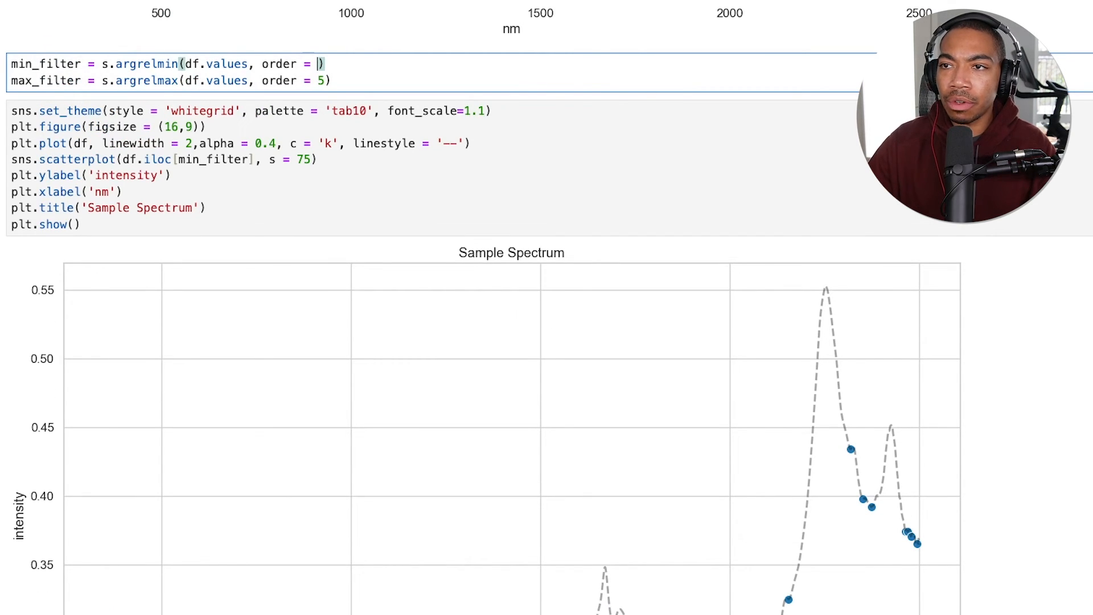
pyautogui.scroll(-3)
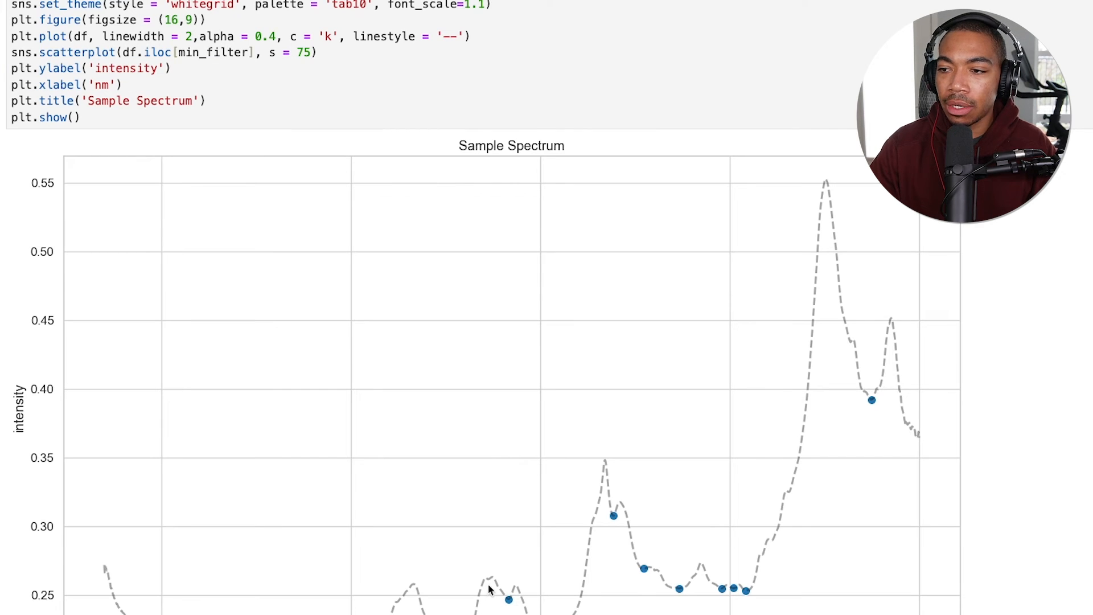
pyautogui.scroll(-3)
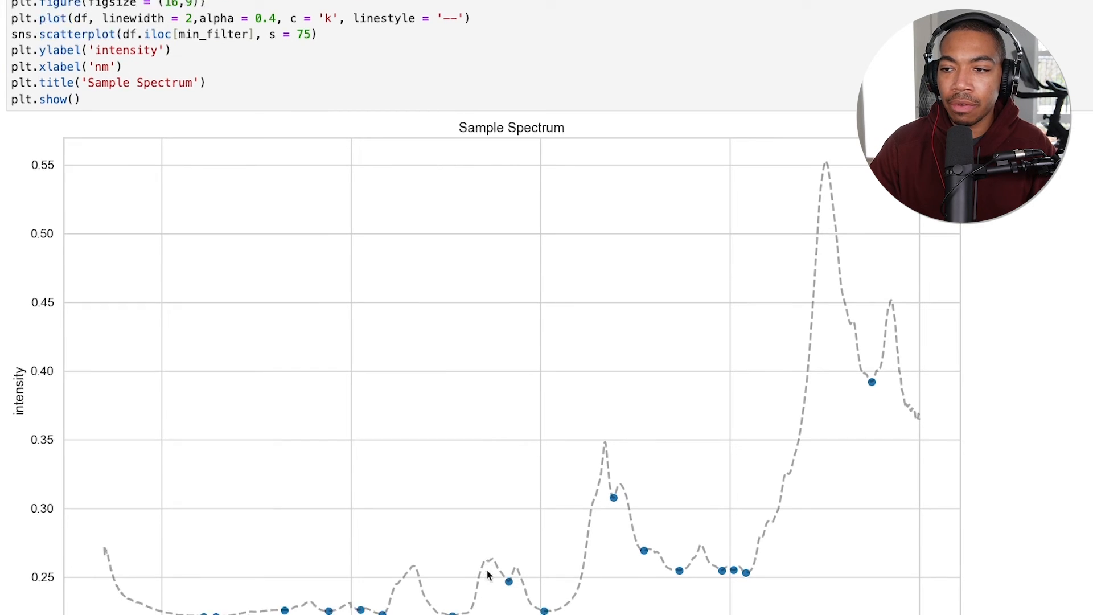
pyautogui.scroll(-3)
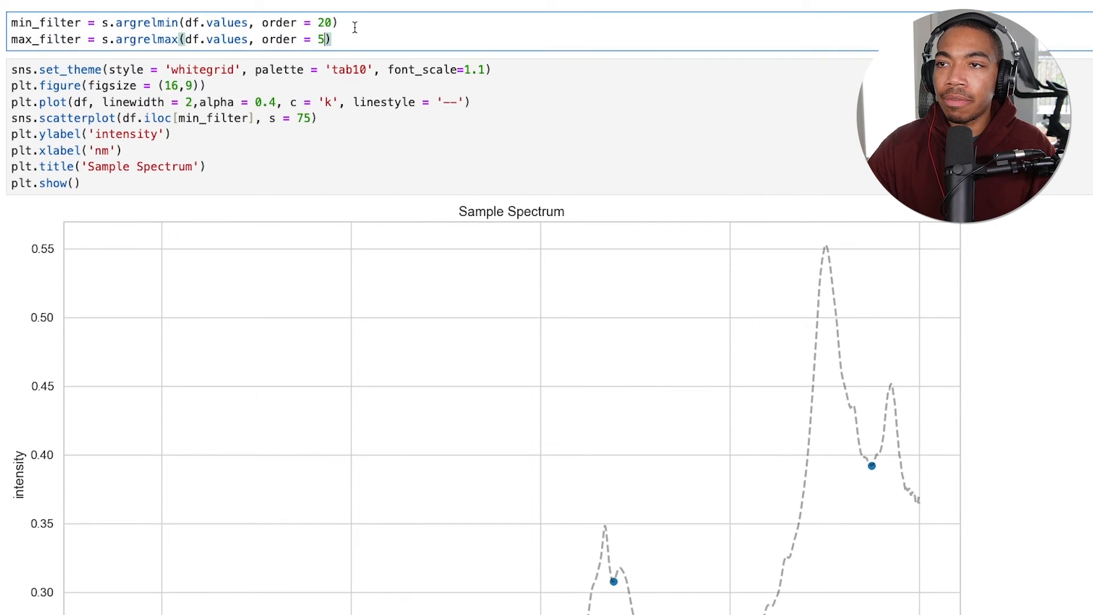
# Set argrelmax order to 20 and plot df.iloc[max_filter] with s = 75, marker 's'.
pyautogui.write('0')
pyautogui.write('sns.scatterplot(df.iloc[max_filter], s = 75, marker')
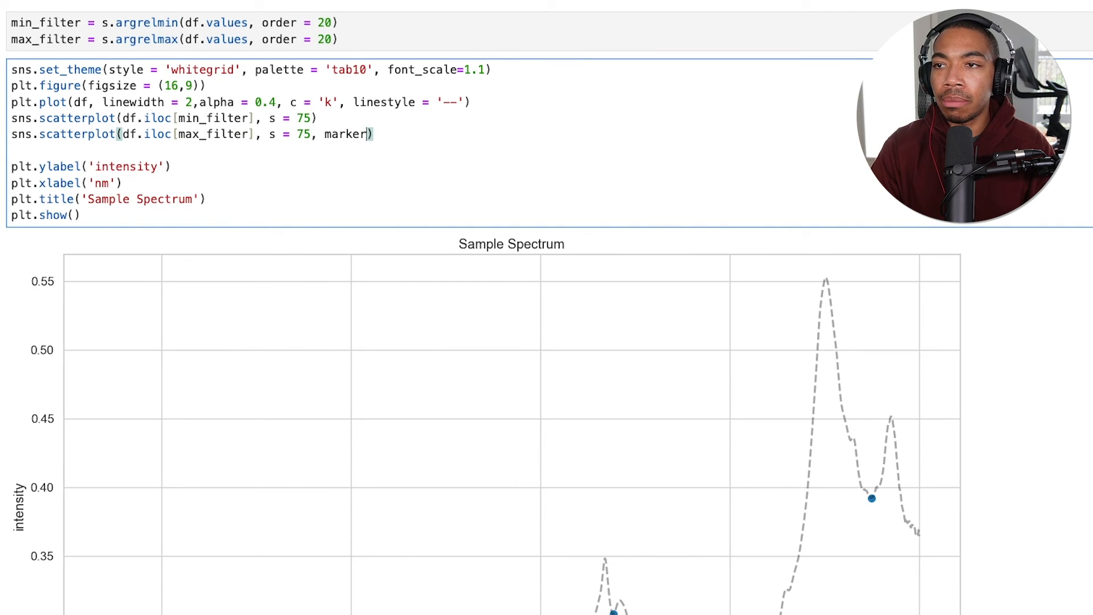
pyautogui.write("= 's'")
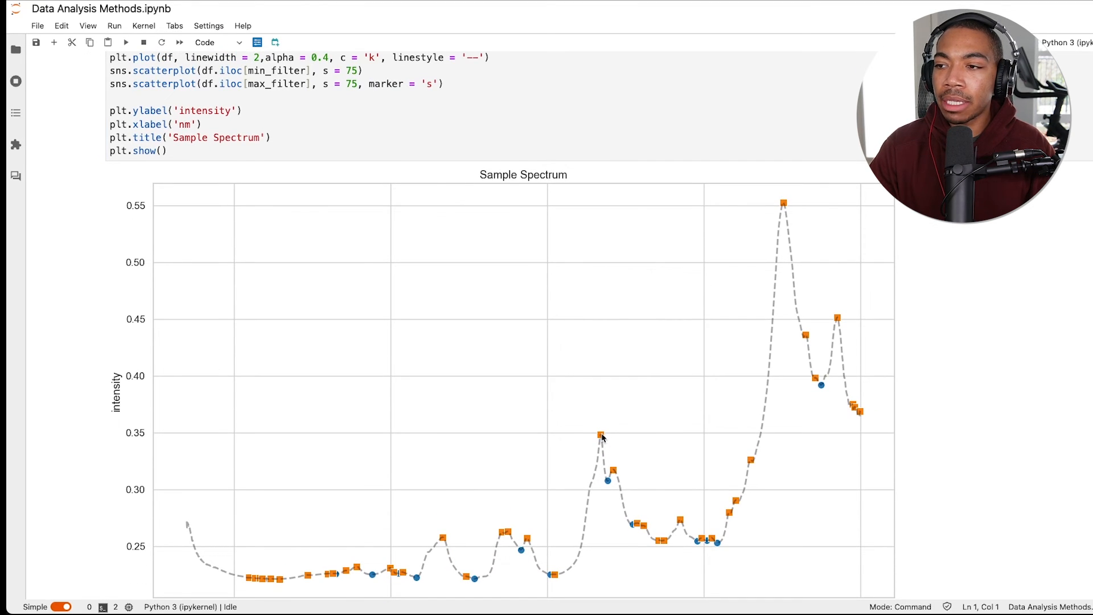
pyautogui.moveTo(545, 428)
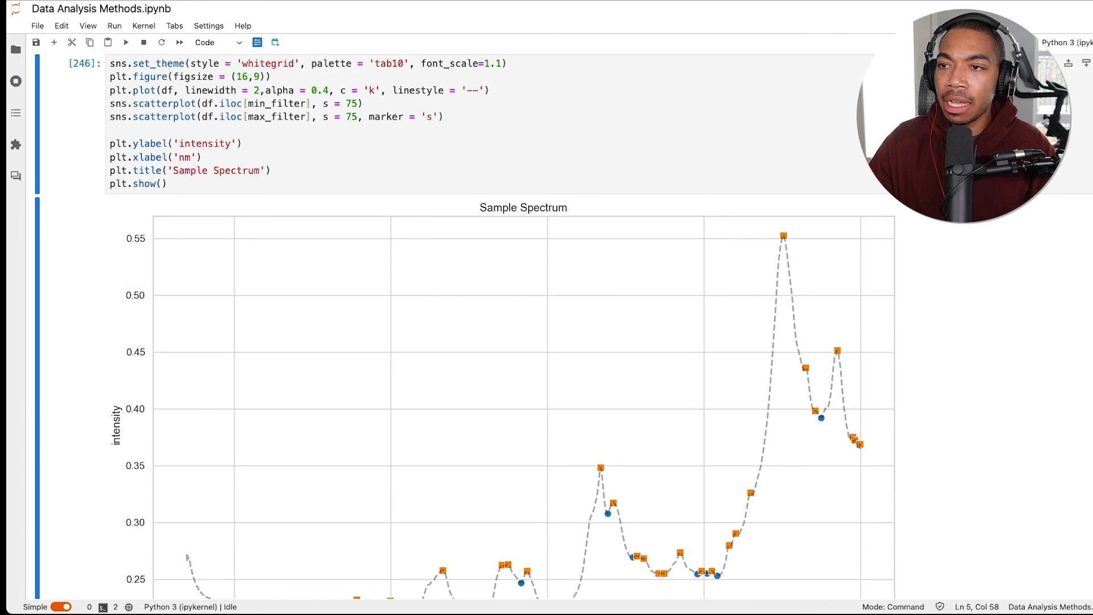
# Set the argrelmax order to 25, rerun both cells and inspect the plot.
pyautogui.scroll(-3)
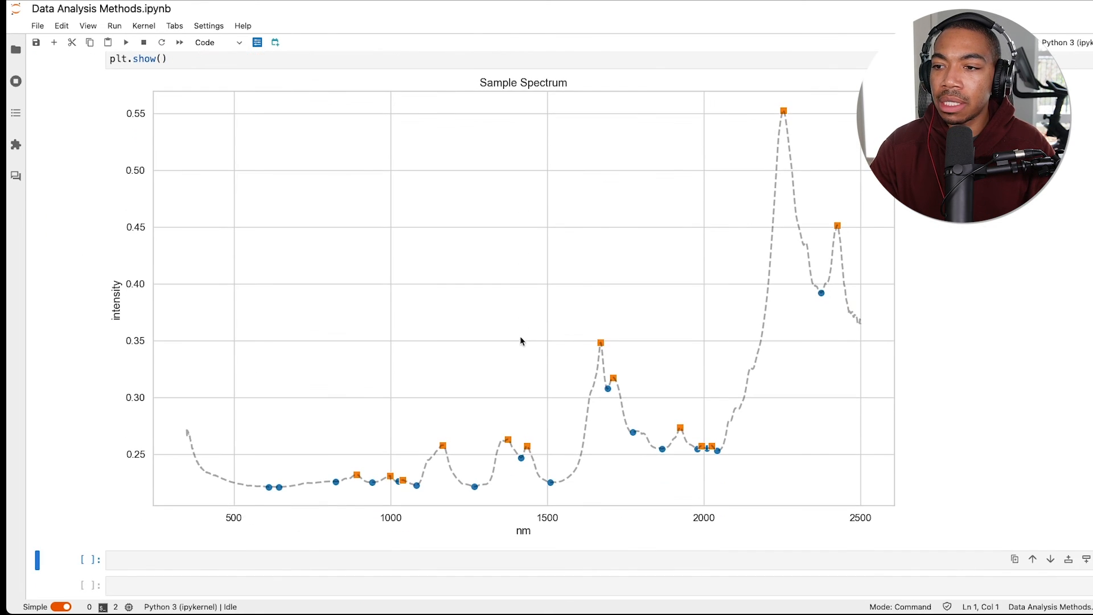
pyautogui.moveTo(307, 482)
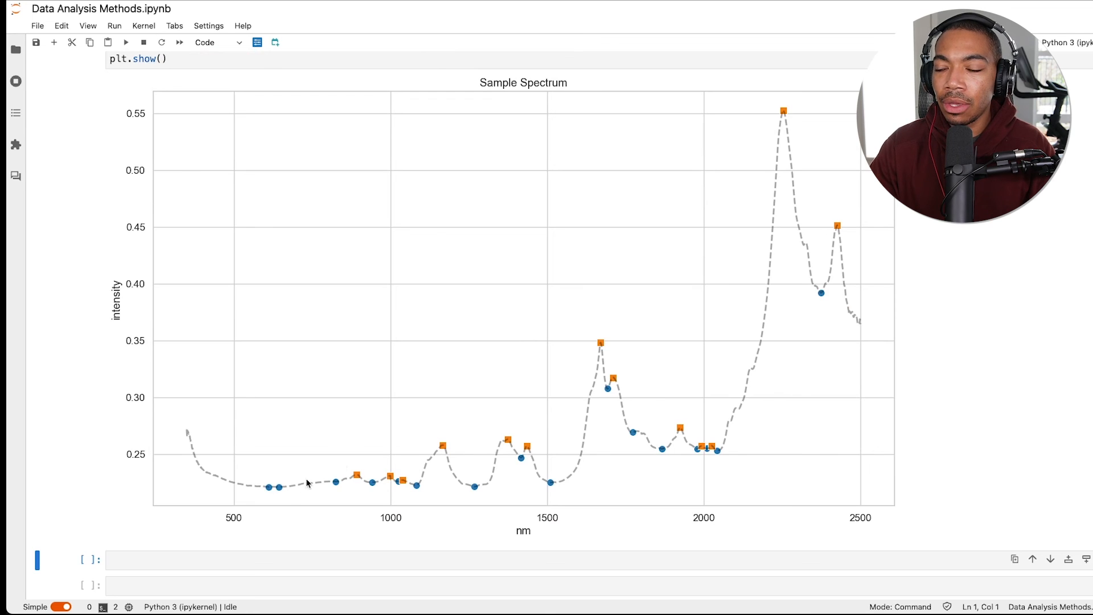
pyautogui.scroll(3)
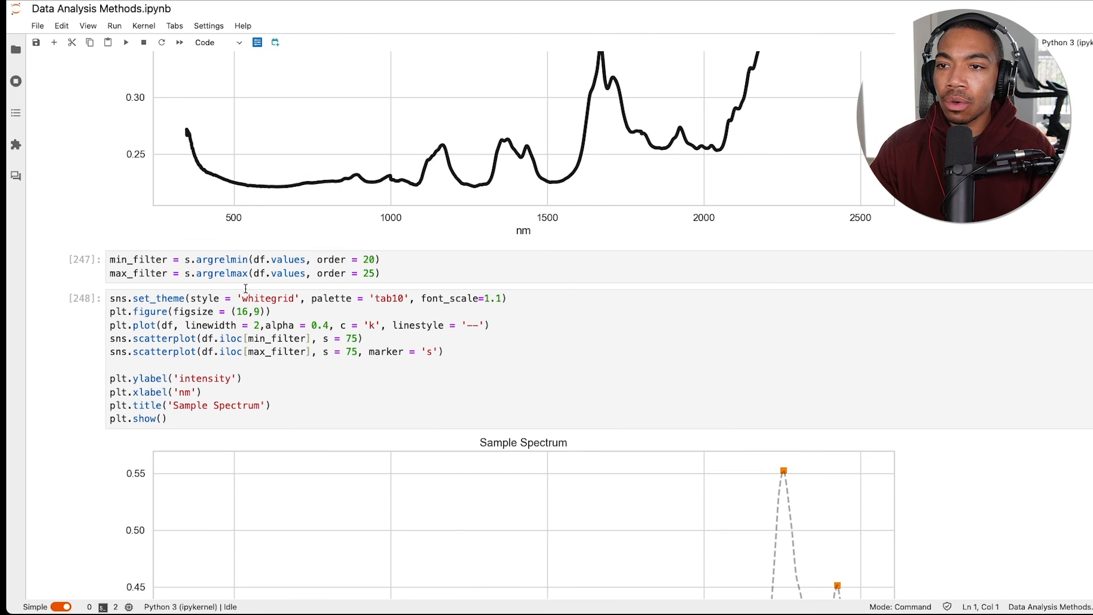
pyautogui.scroll(-3)
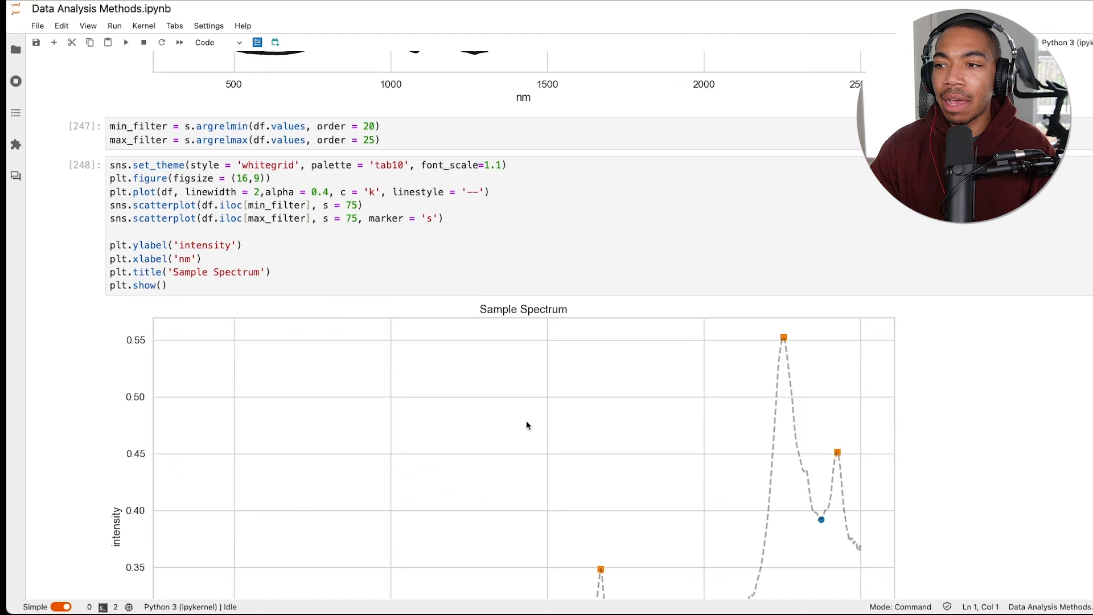
pyautogui.scroll(-3)
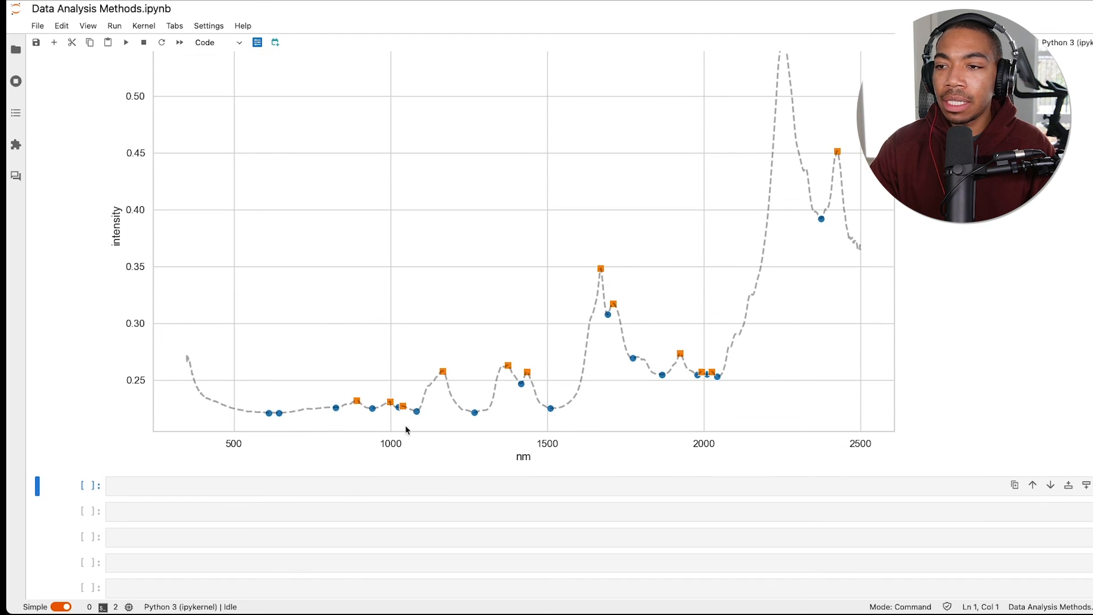
pyautogui.moveTo(335, 407)
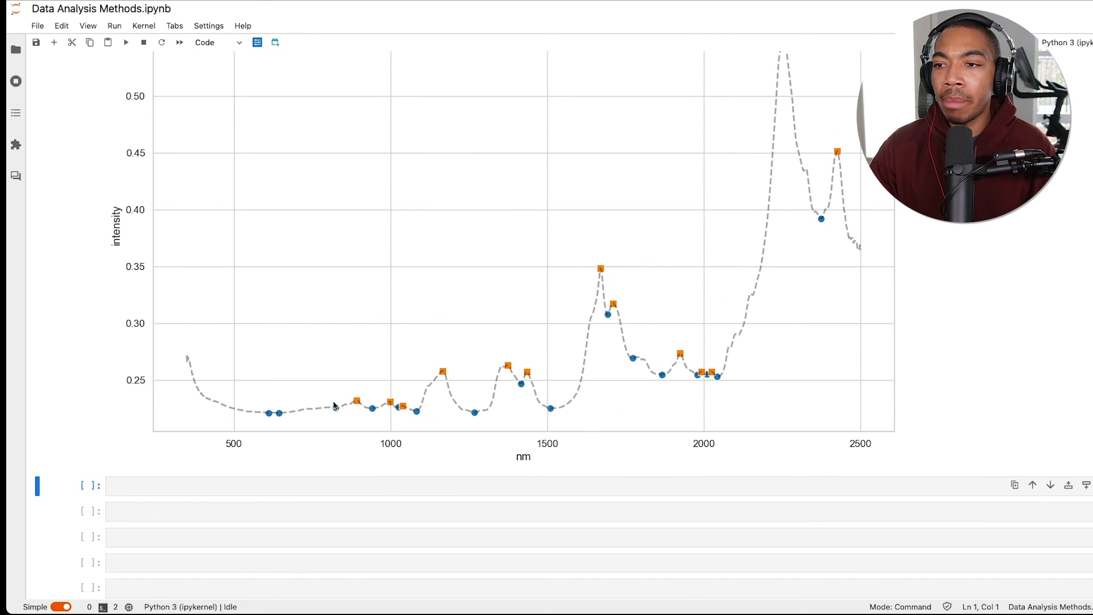